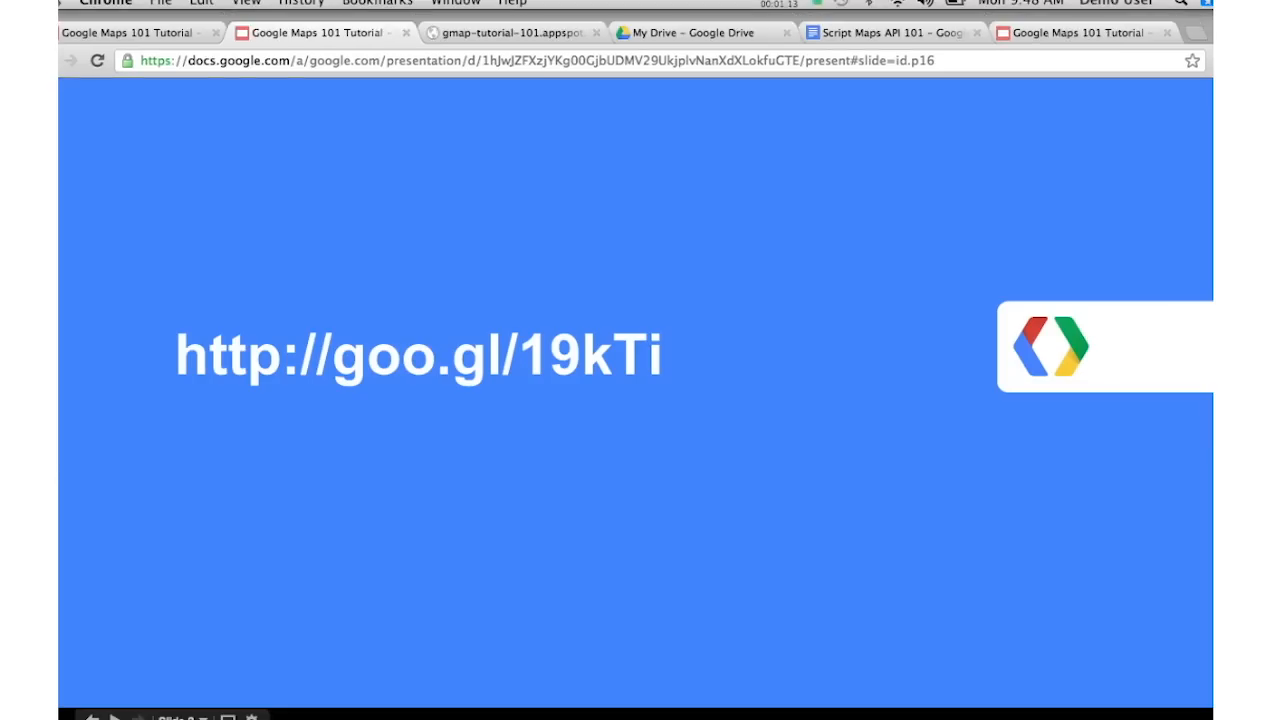
Switch to the Maps Tutor site and open the 'Your first map' lesson.
click(510, 32)
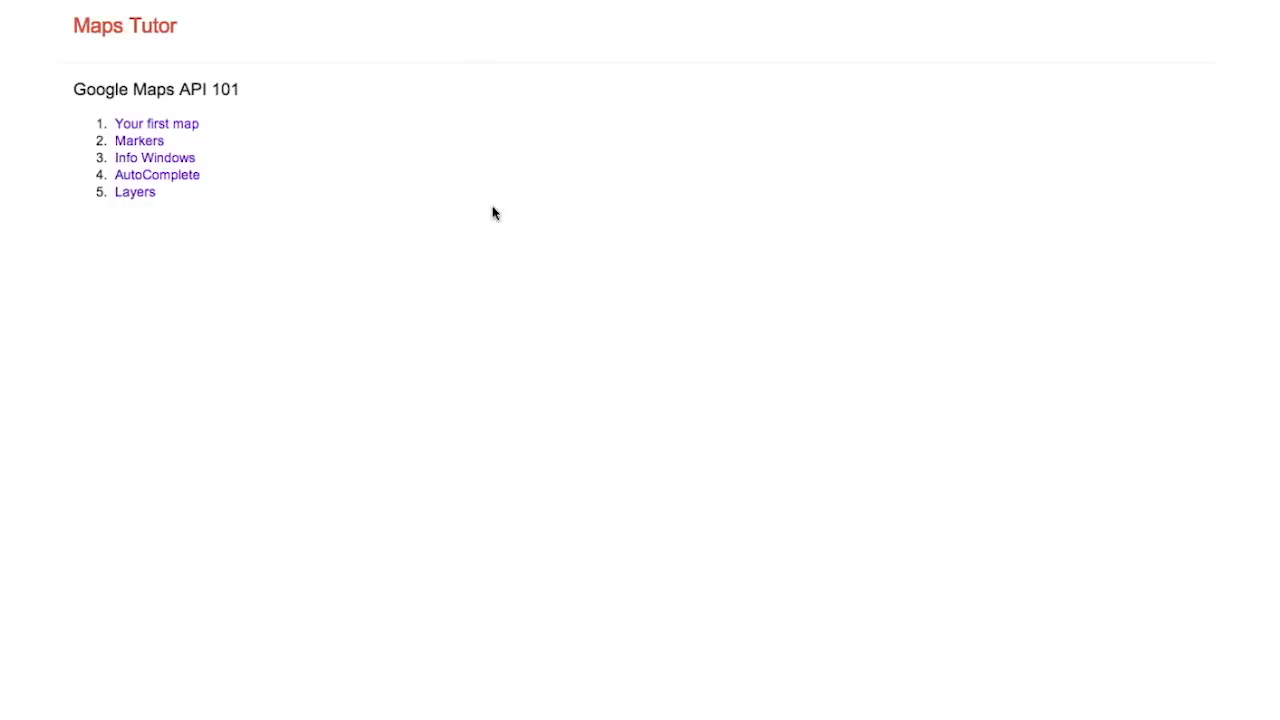
mouse_move(276, 96)
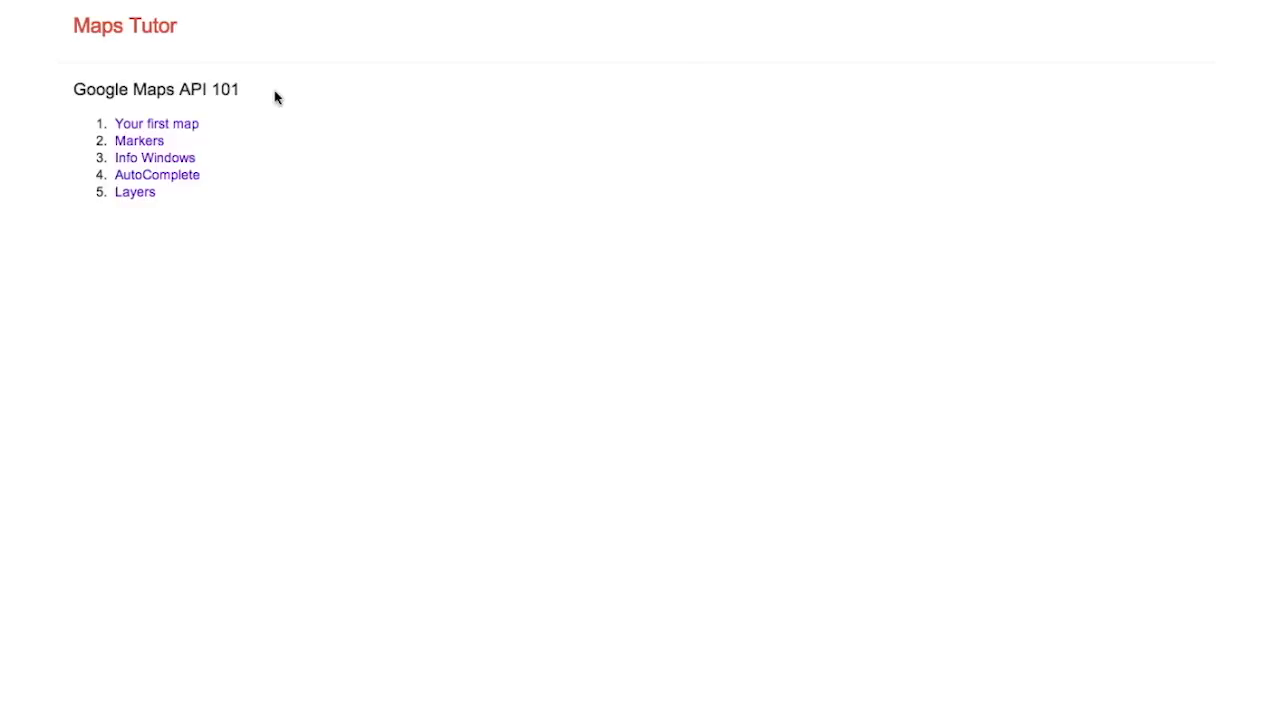
click(156, 124)
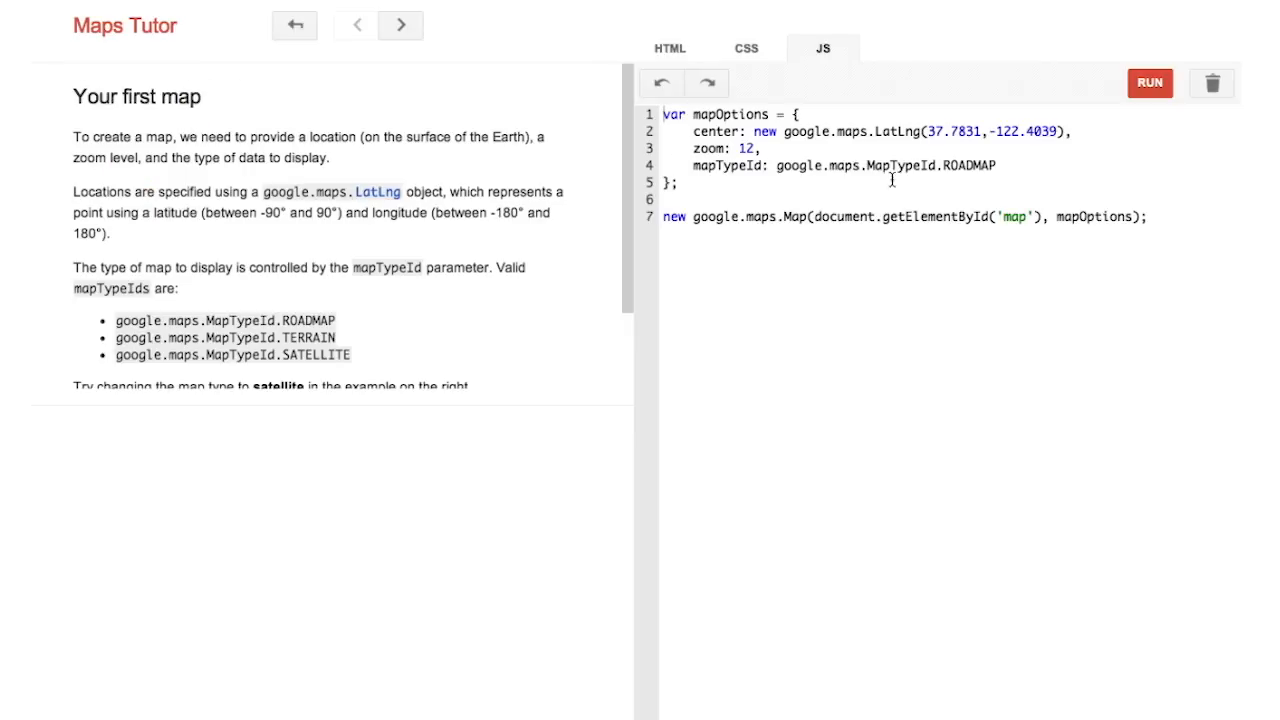
Review the example's HTML loading the Maps API and 'map' container, then return to the JavaScript.
click(668, 48)
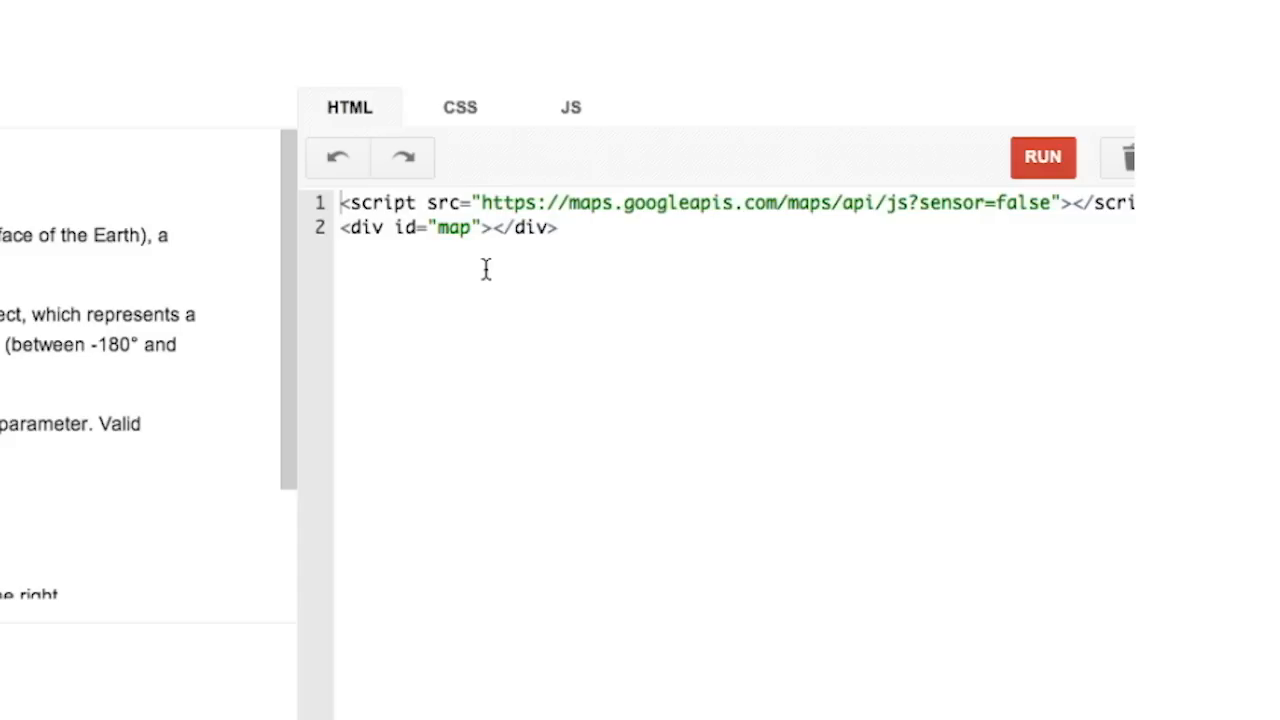
click(822, 48)
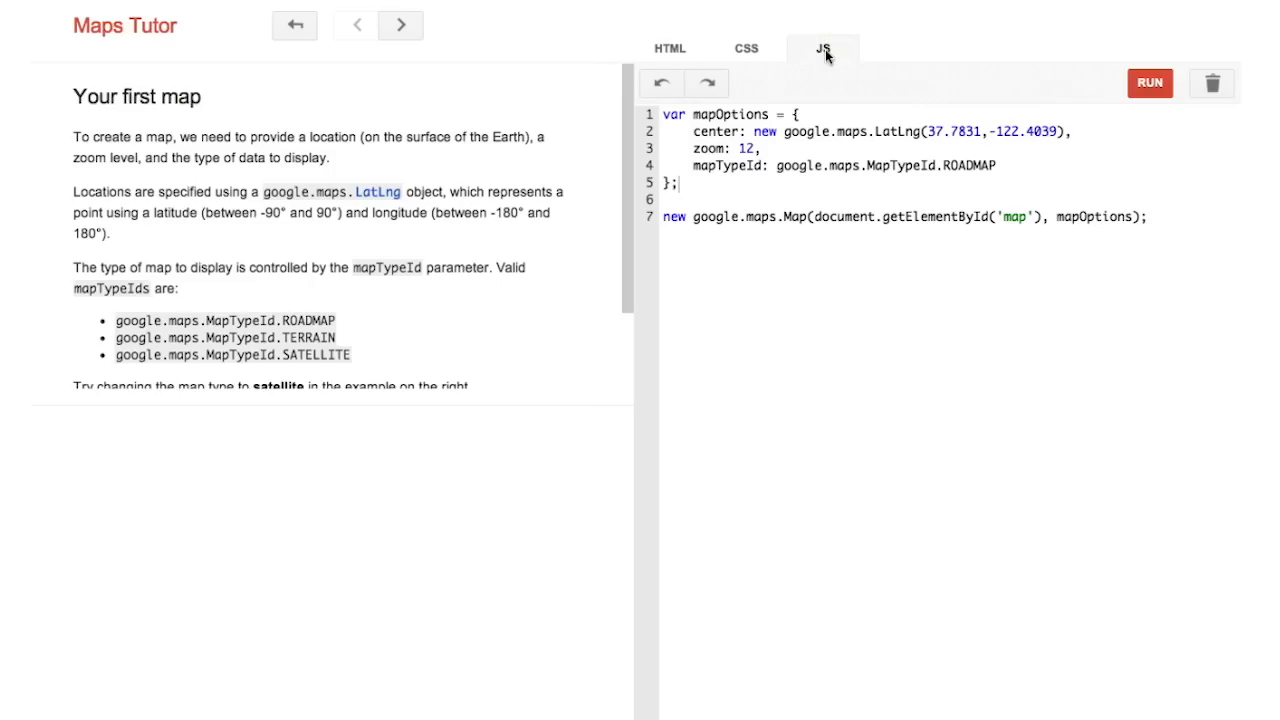
mouse_move(770, 88)
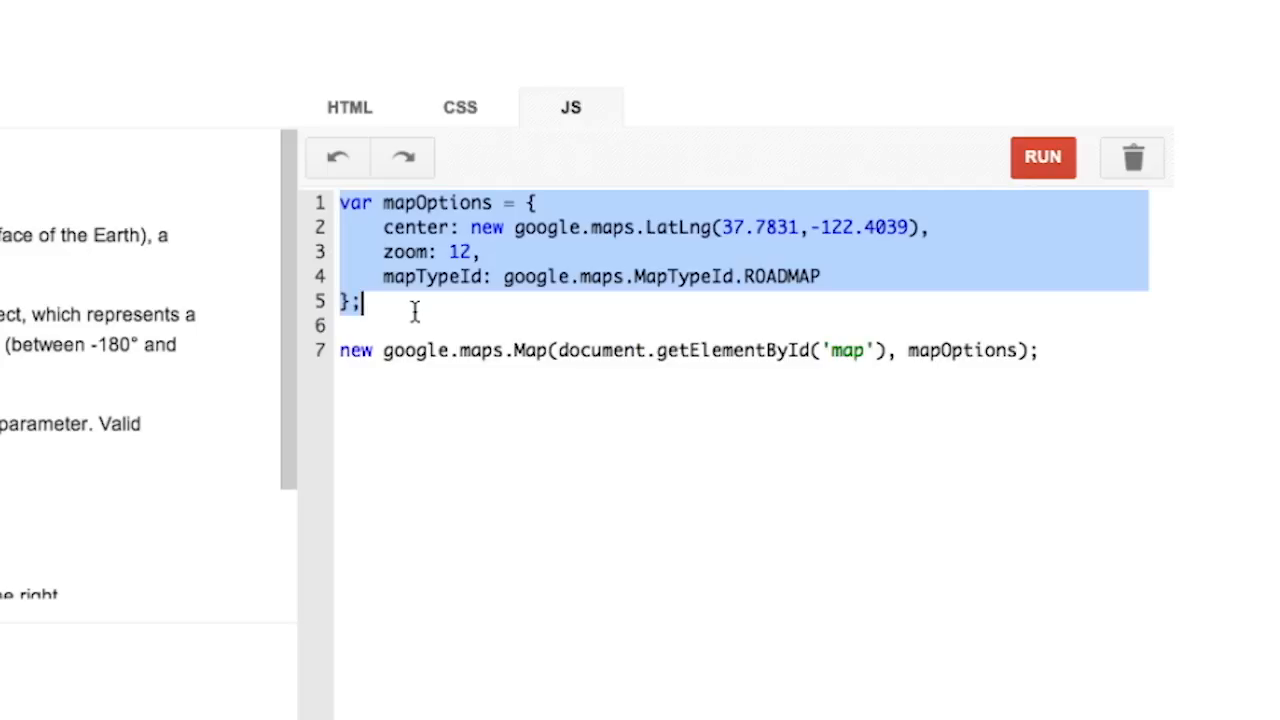
Walk through the mapOptions block: center point, zoom 12 and road map type.
click(544, 356)
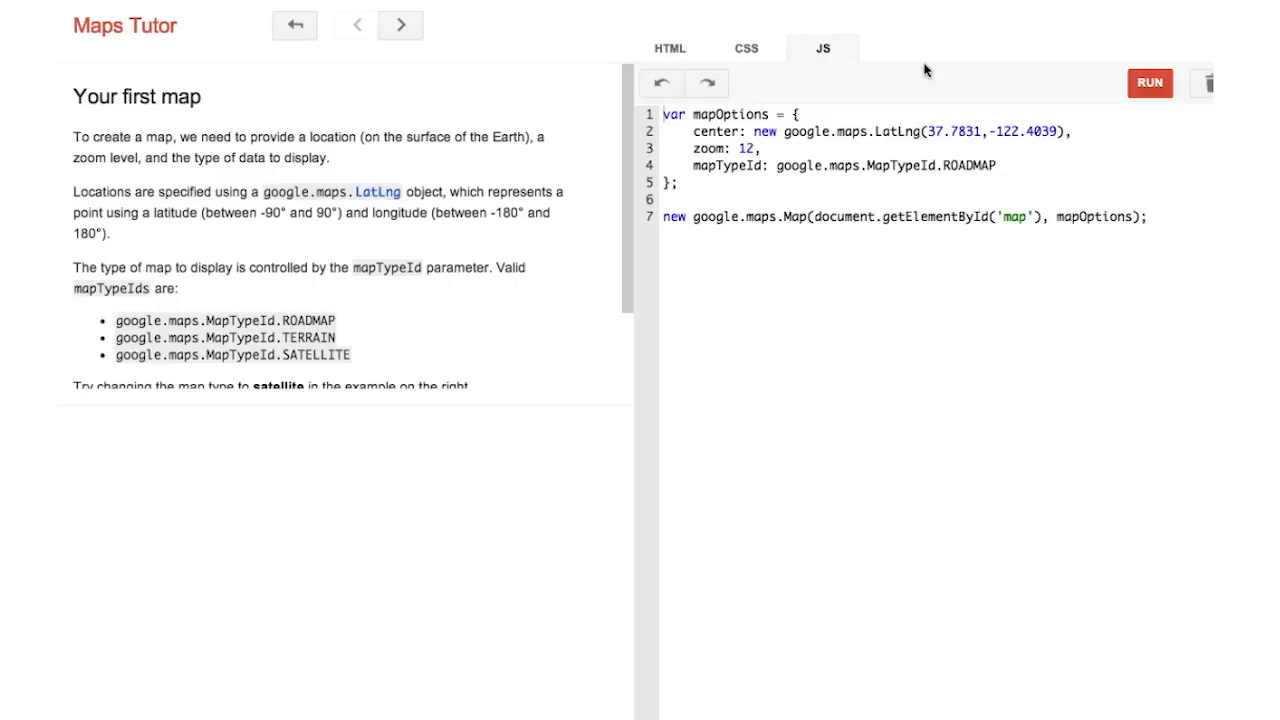
mouse_move(1090, 32)
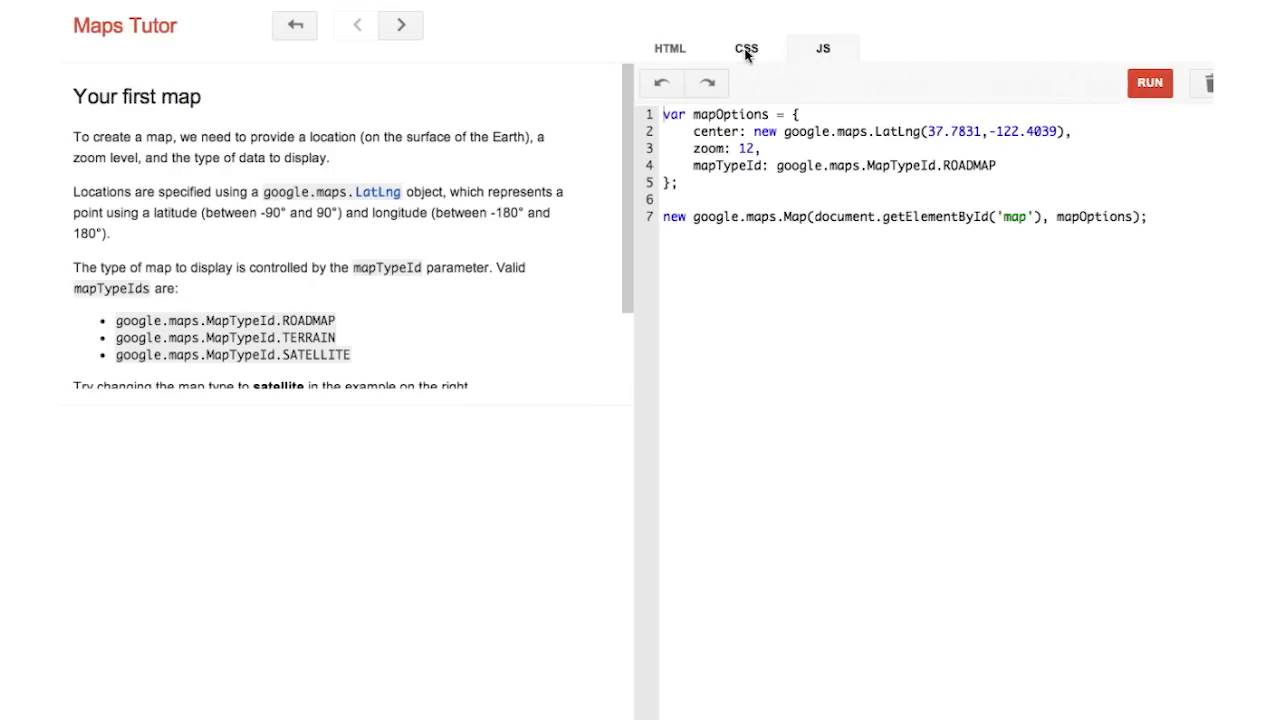
Review the full-height, zero-margin CSS and run the example to render the San Francisco road map.
click(744, 48)
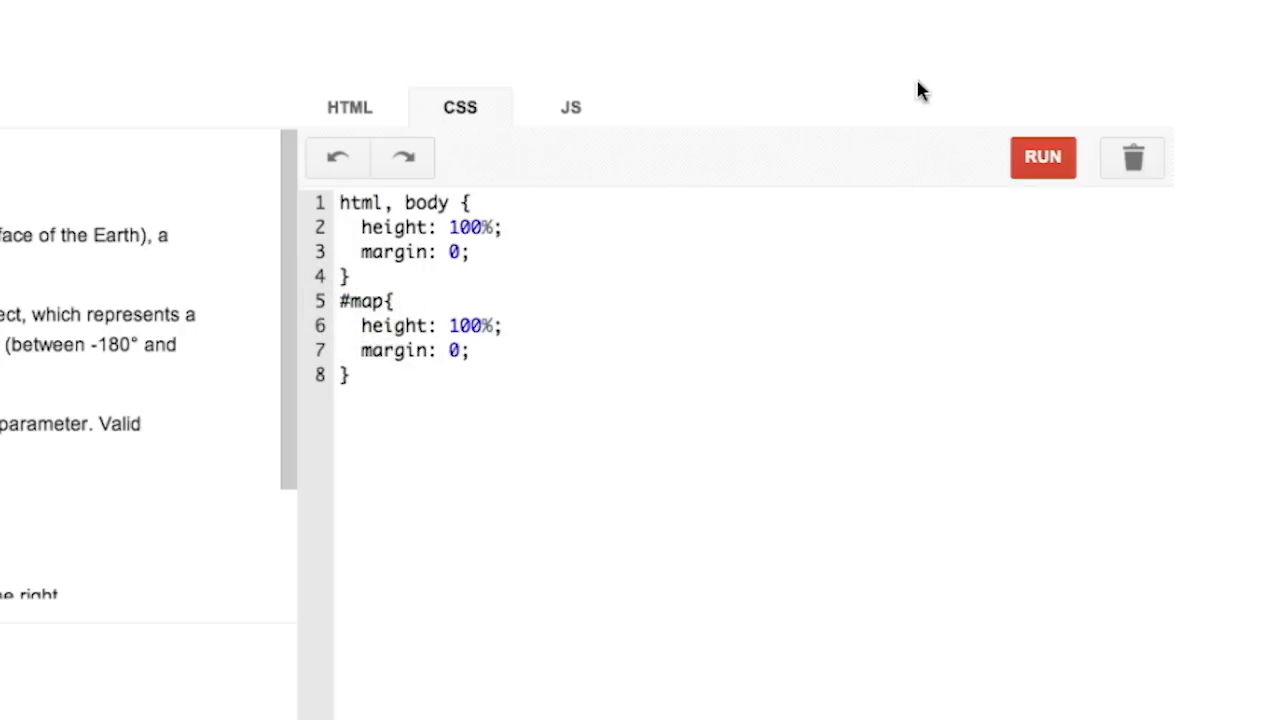
click(1042, 156)
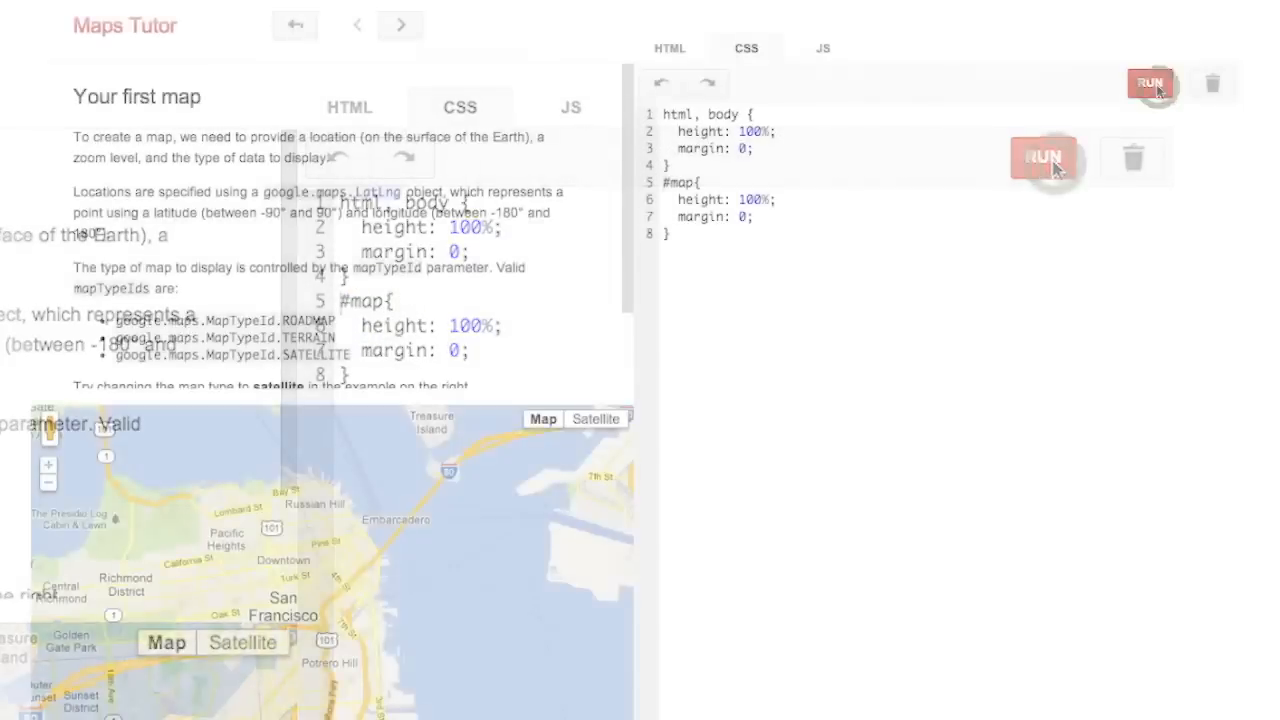
click(1148, 84)
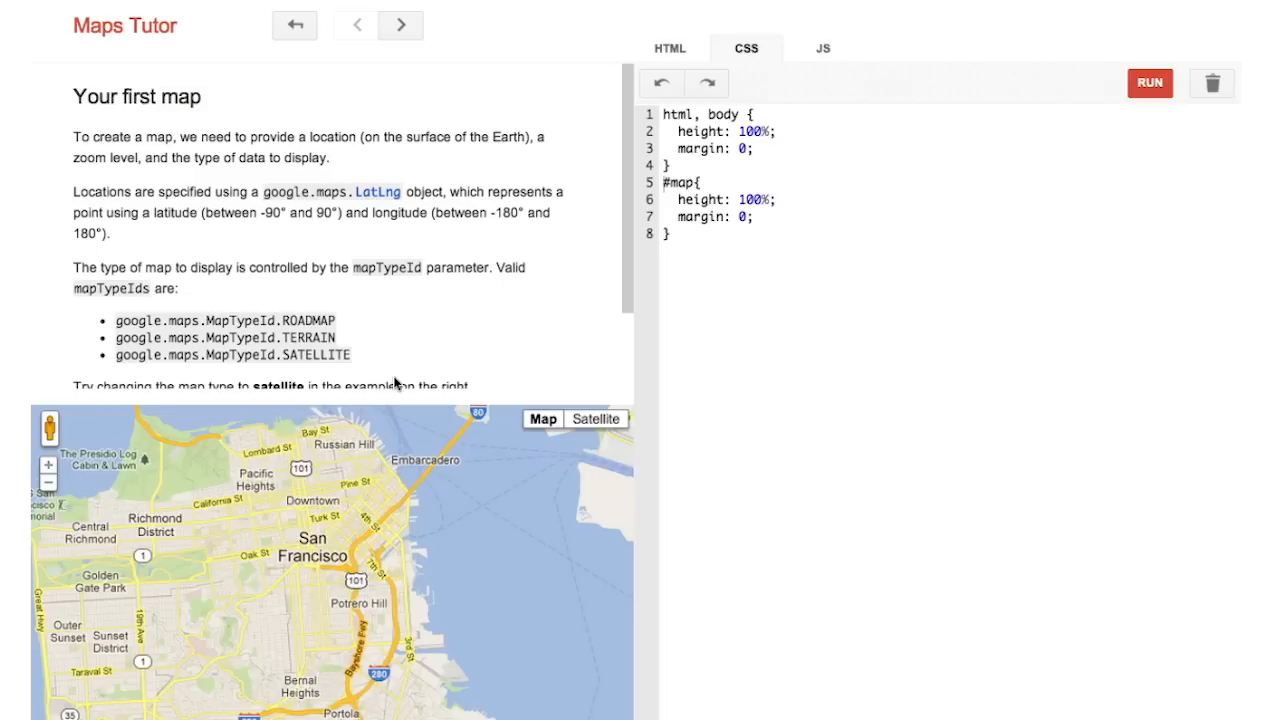
mouse_move(384, 132)
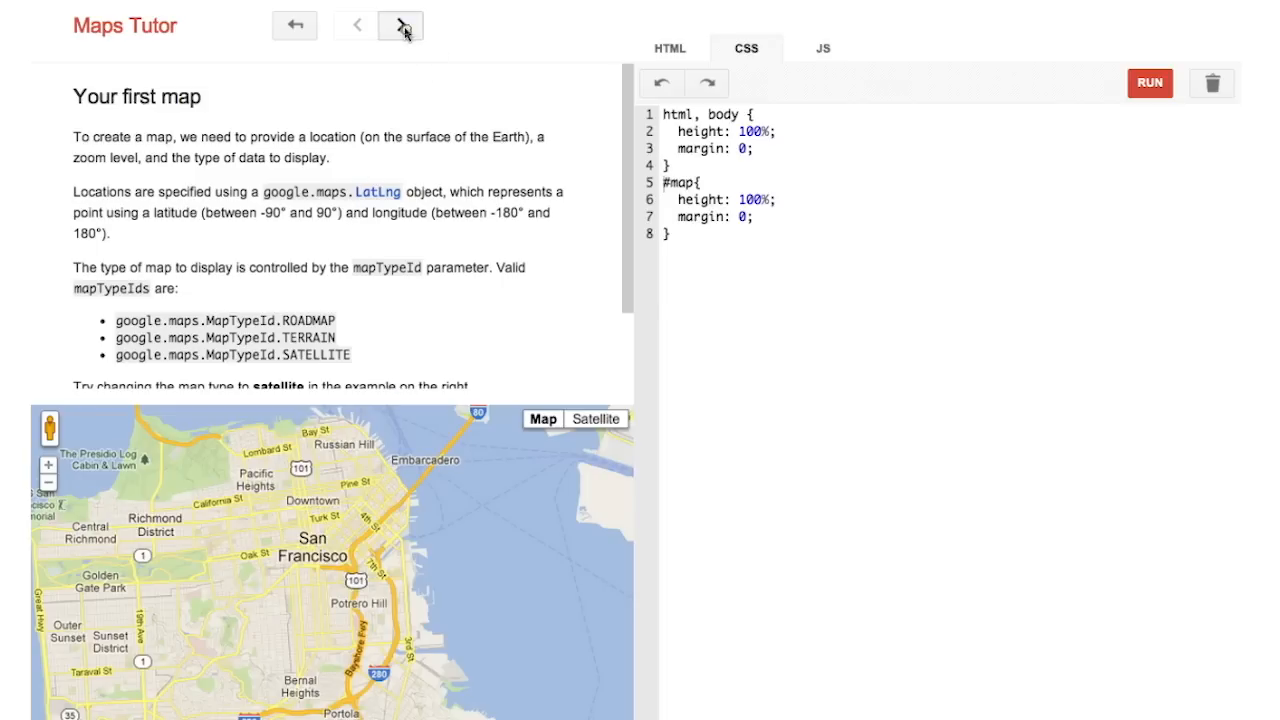
Move to the Markers lesson, highlight marker.setMap(map), and run it so a red pin appears on San Francisco.
click(400, 24)
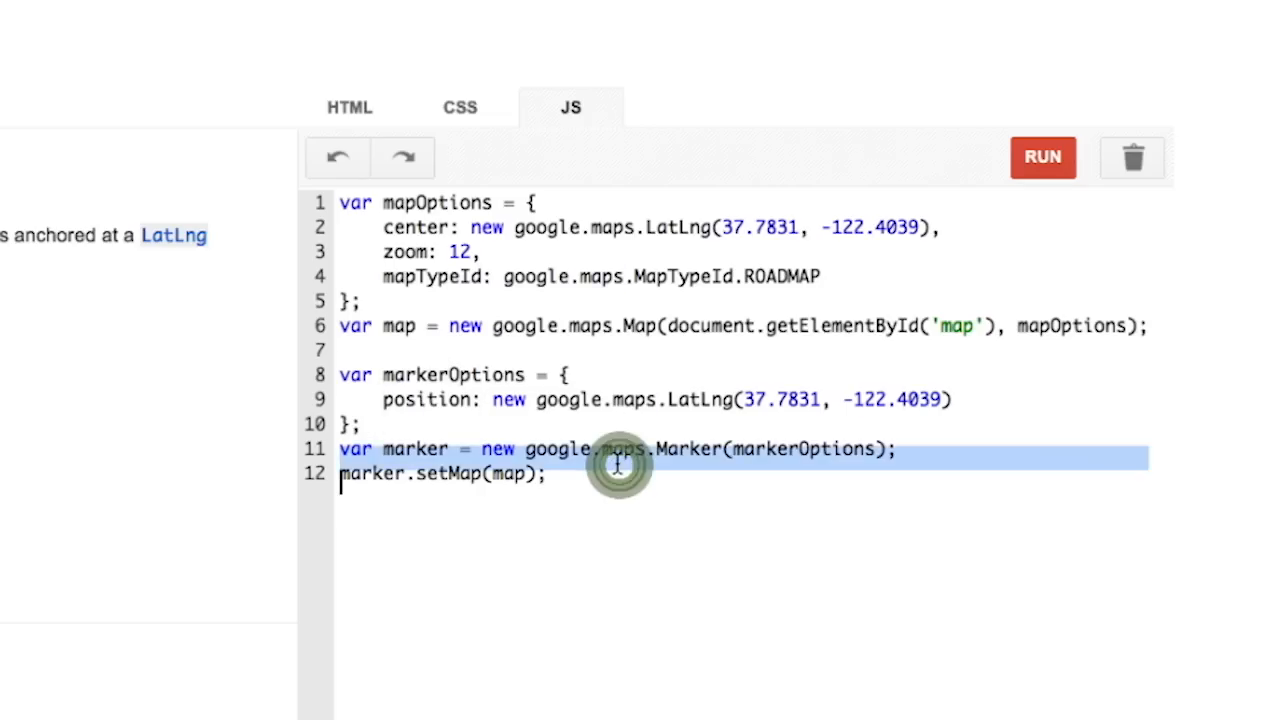
click(548, 474)
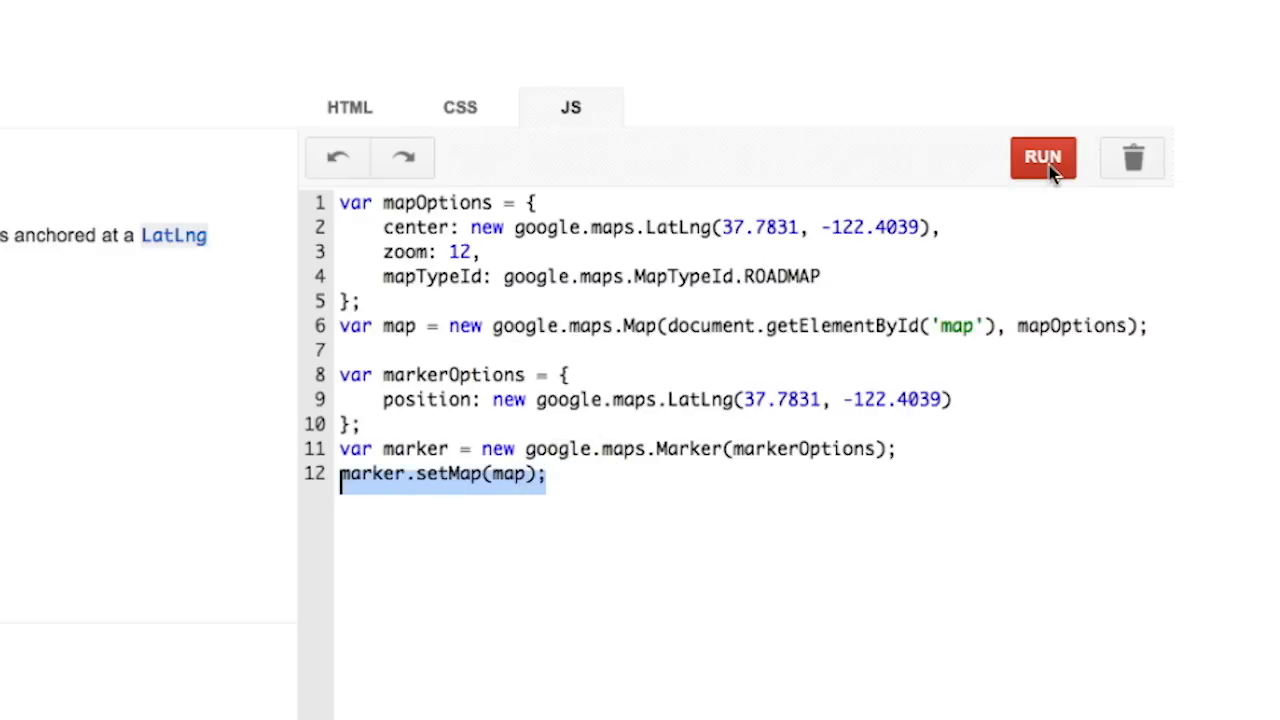
click(1044, 156)
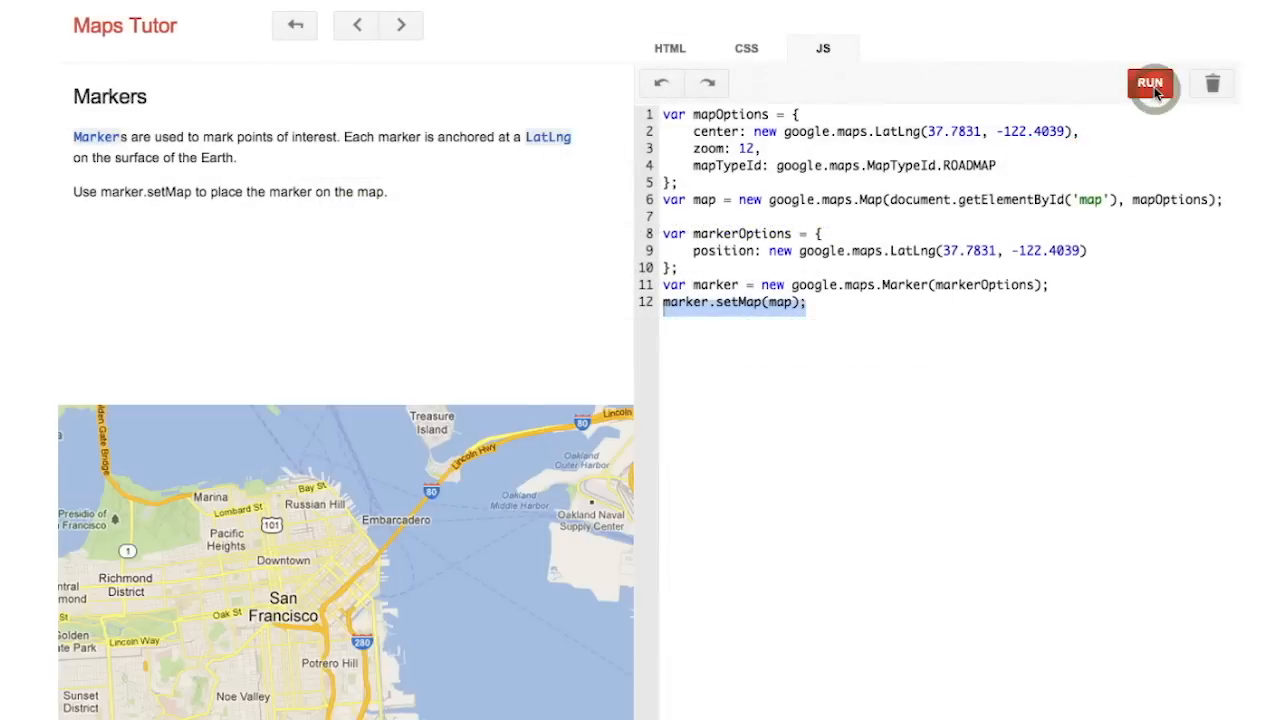
click(1150, 84)
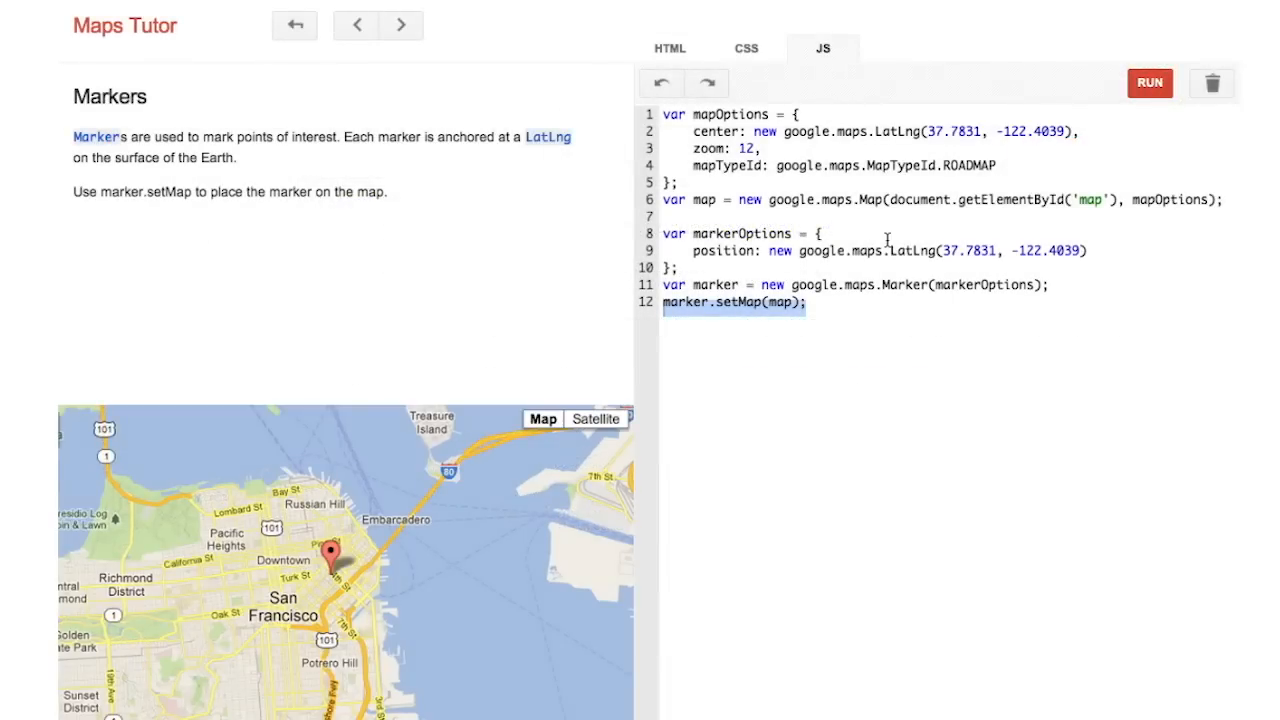
mouse_move(556, 60)
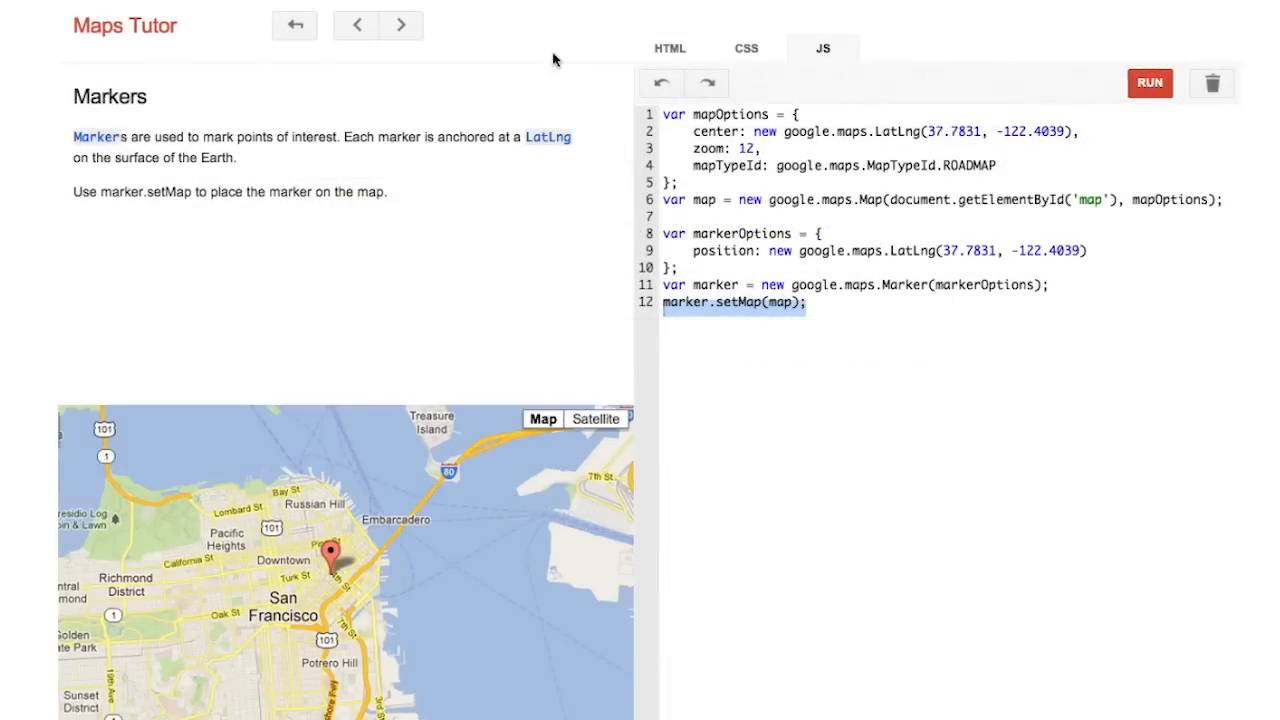
Move to the Info Windows lesson and run its code showing 'Moscone Is Here!' on marker click.
click(400, 24)
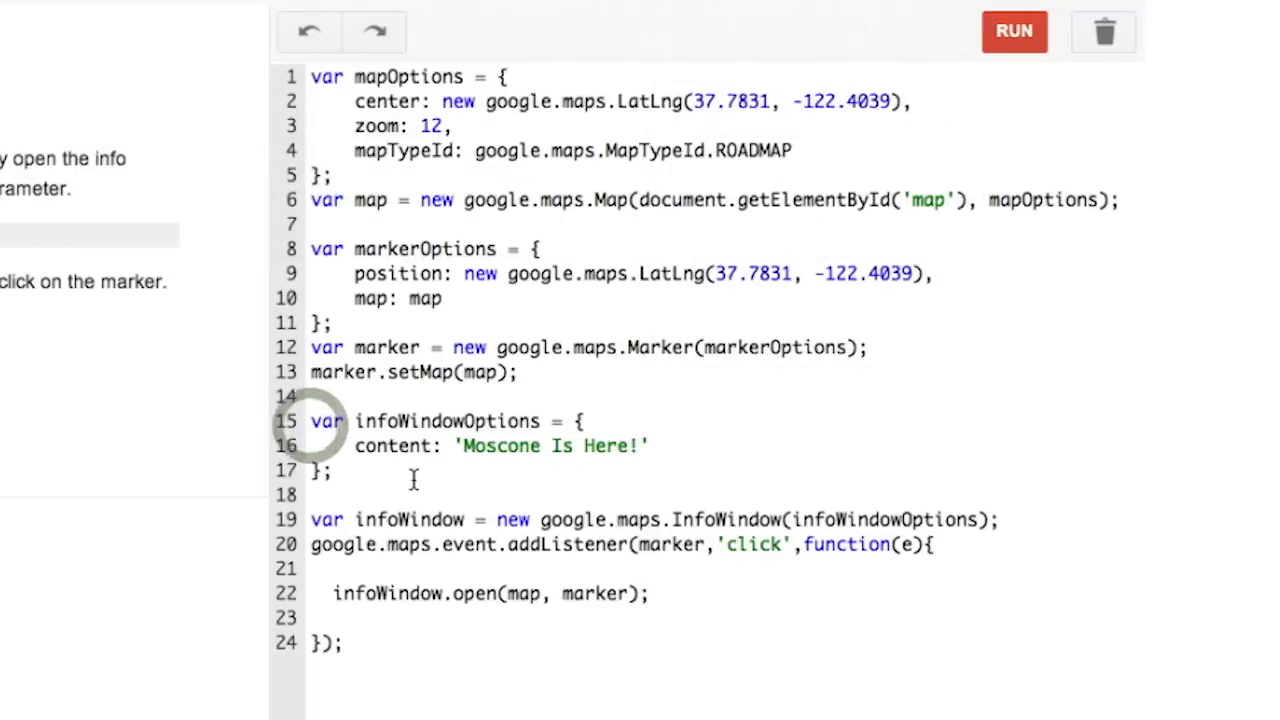
drag(310, 420, 330, 480)
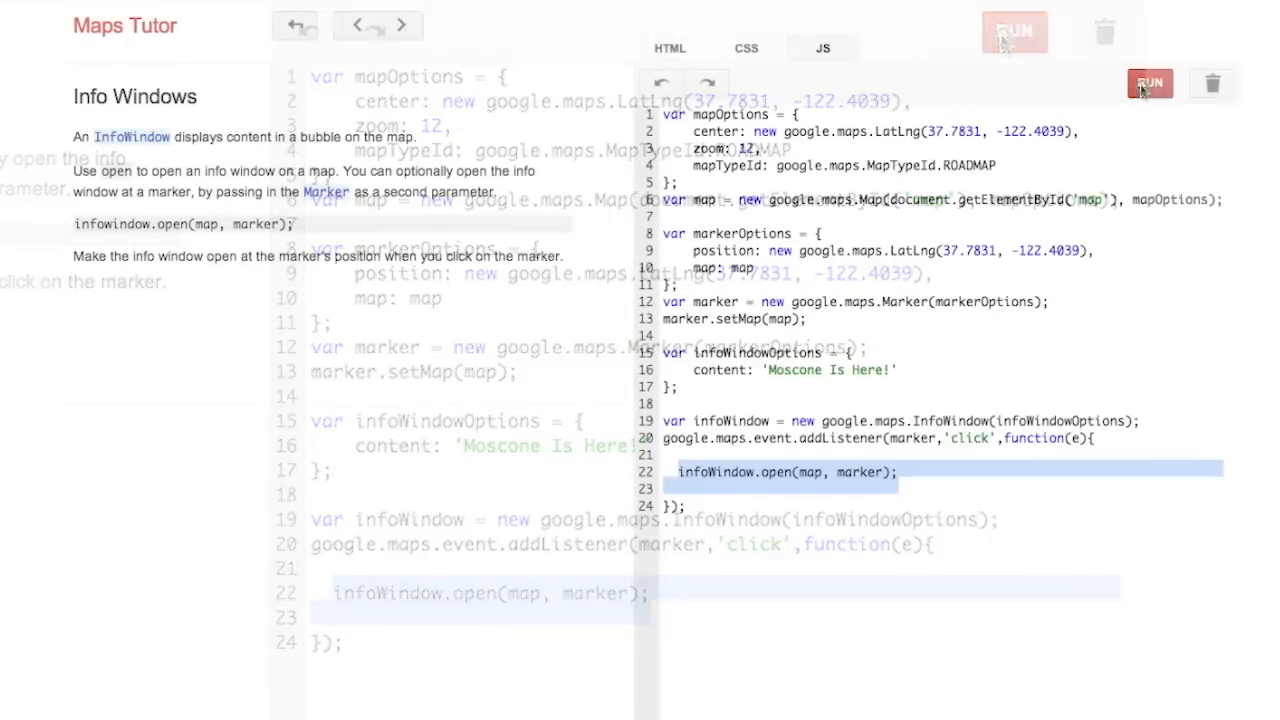
click(1148, 82)
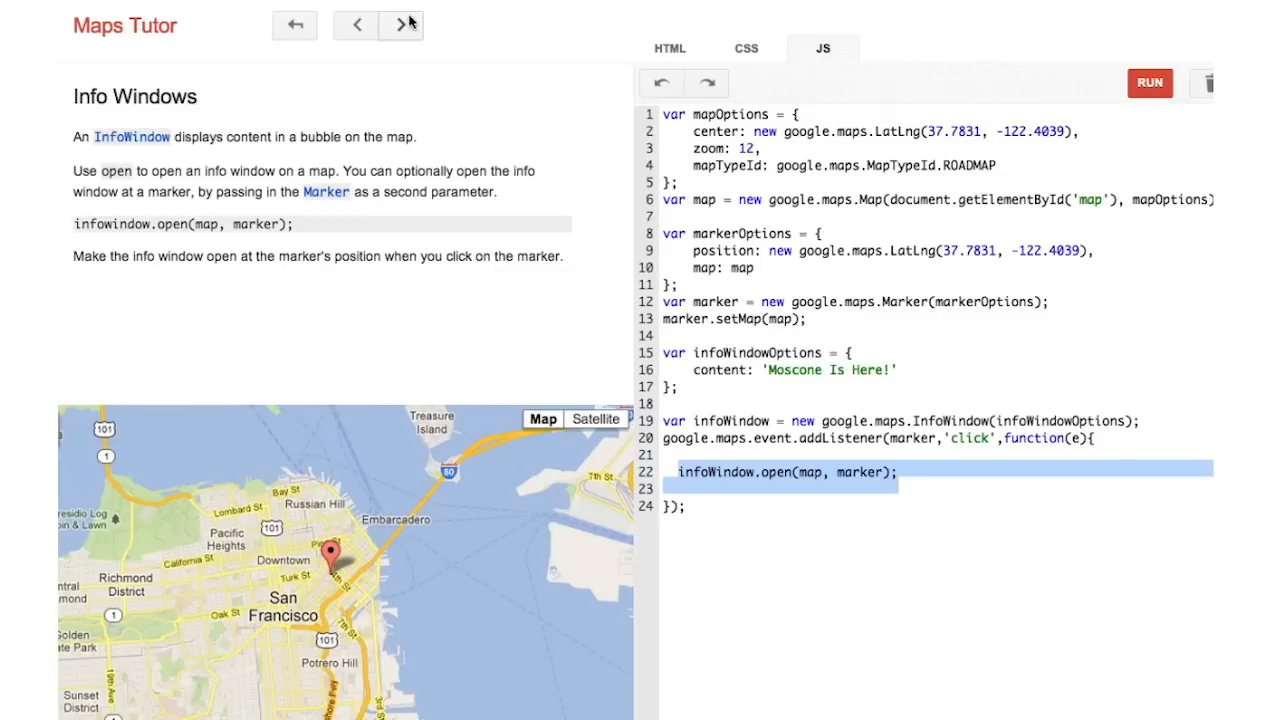
Move to the AutoComplete lesson with its Places Autocomplete JavaScript.
click(400, 24)
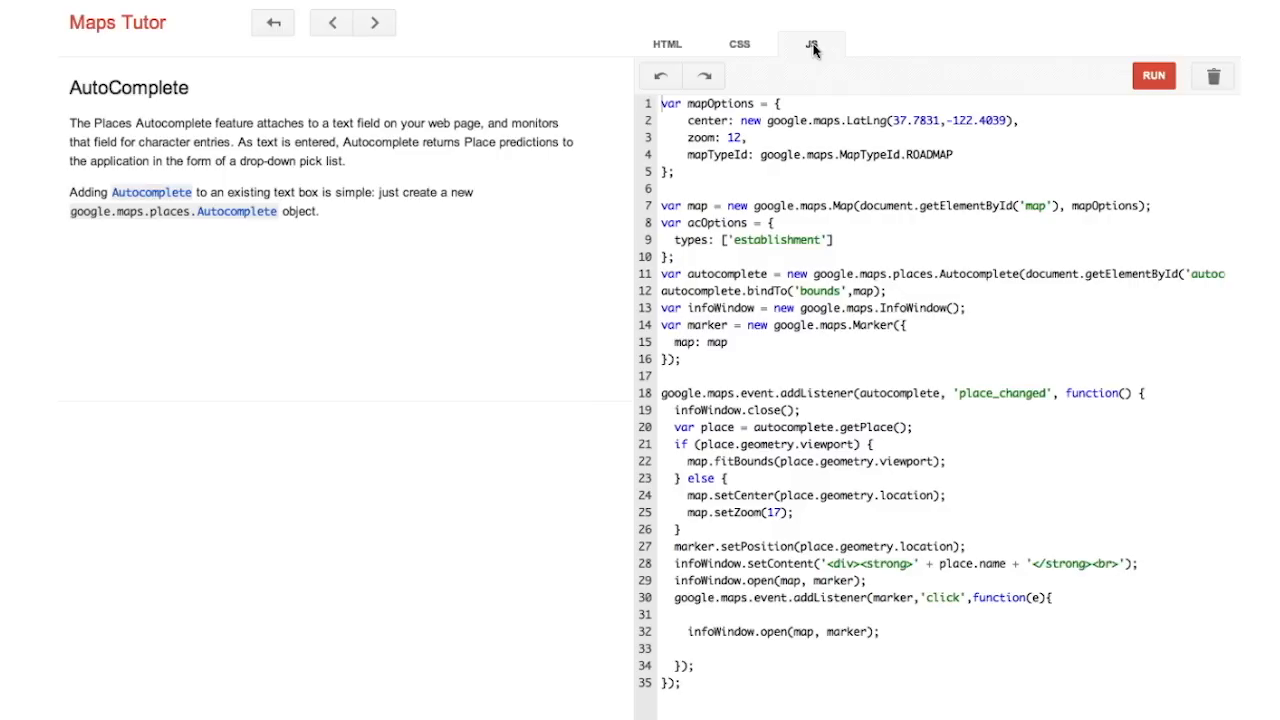
mouse_move(668, 44)
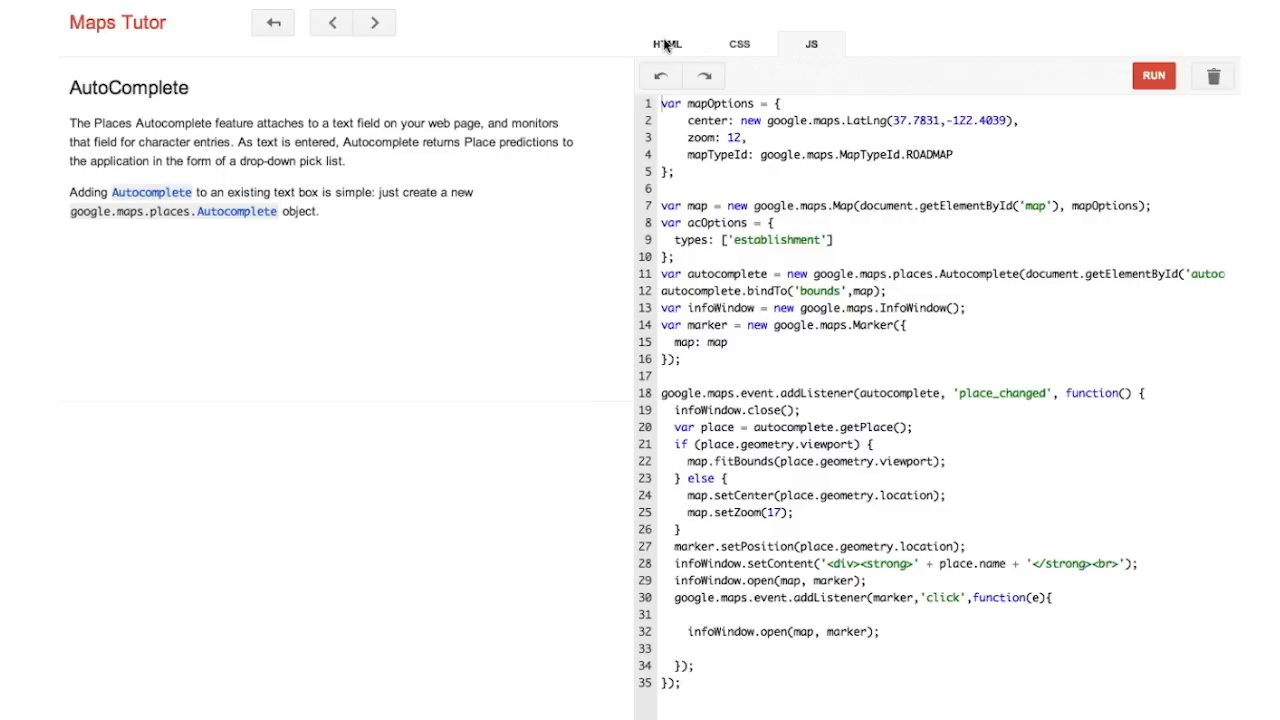
Review the HTML loading the places library, then walk the JavaScript down to the place_changed handler.
click(668, 44)
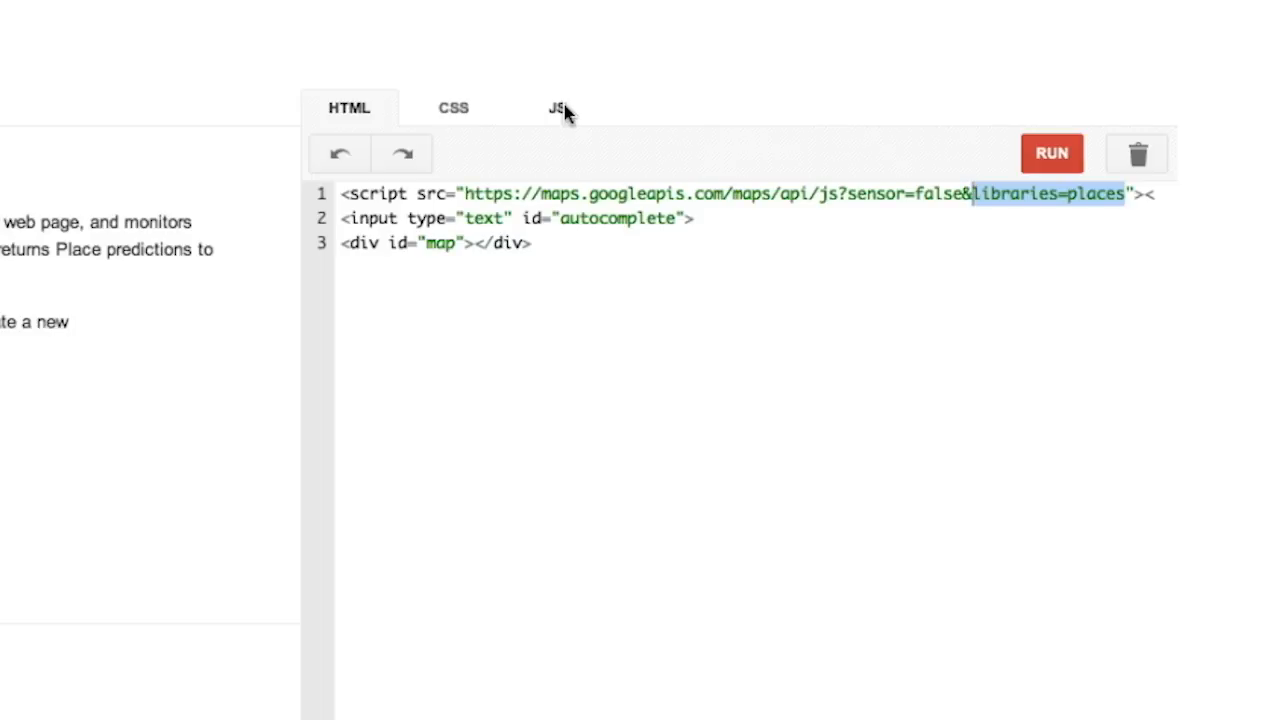
click(558, 108)
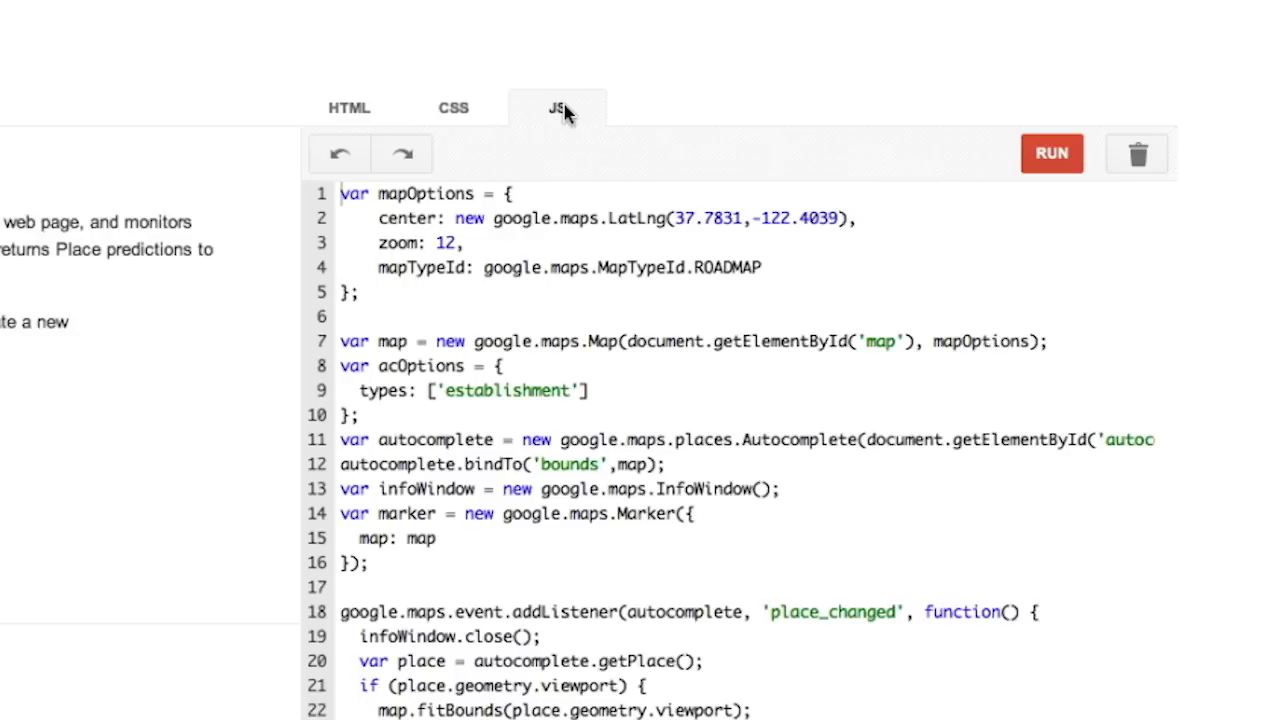
mouse_move(570, 124)
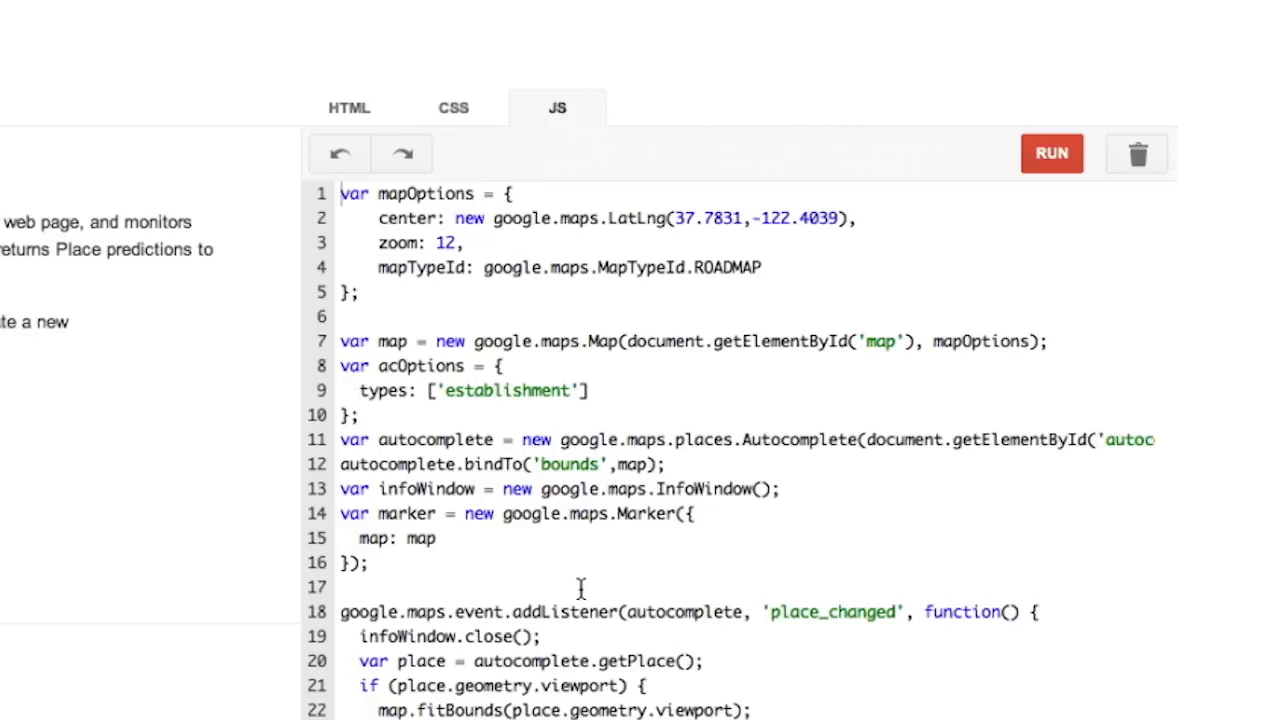
mouse_move(472, 522)
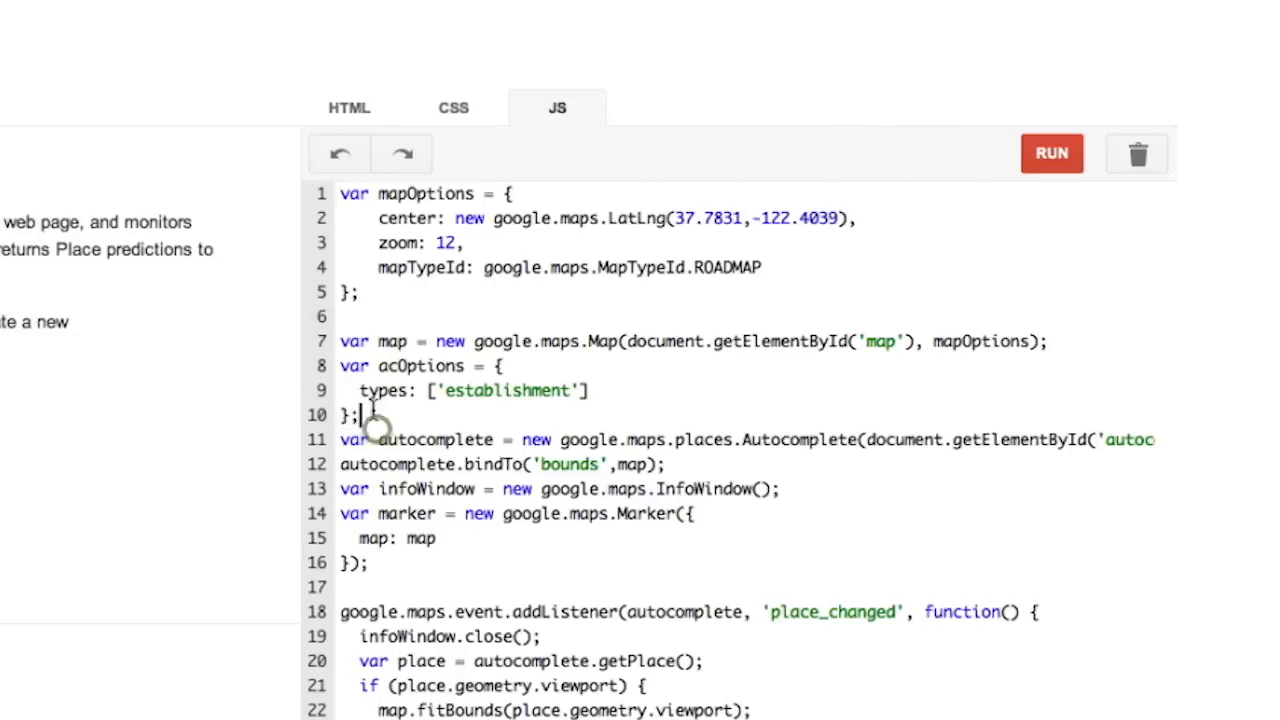
drag(340, 366, 560, 408)
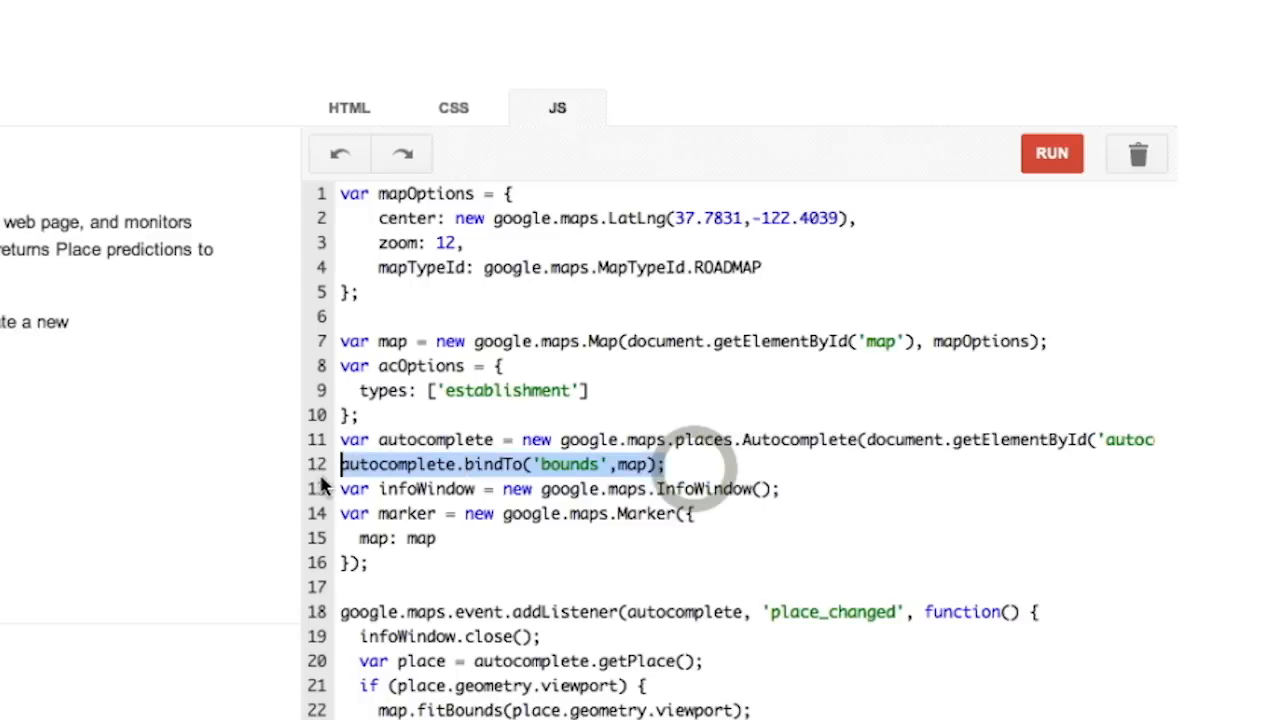
scroll(down, 3)
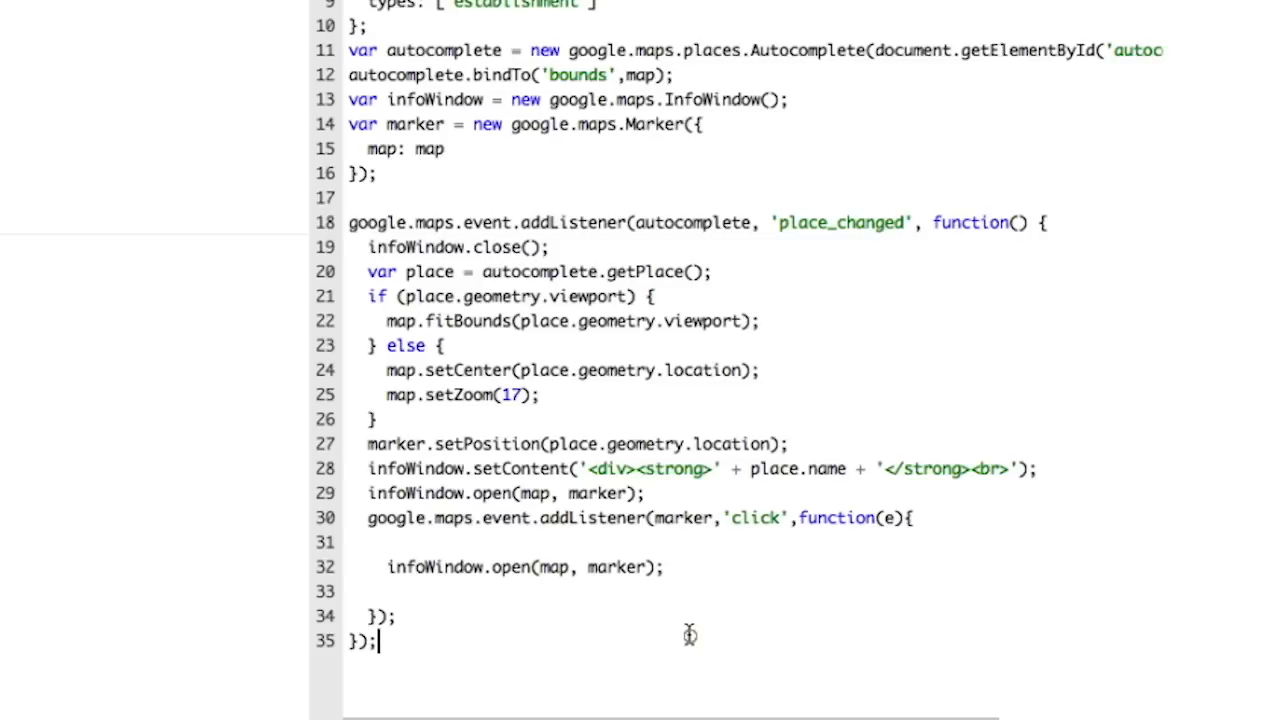
mouse_move(640, 416)
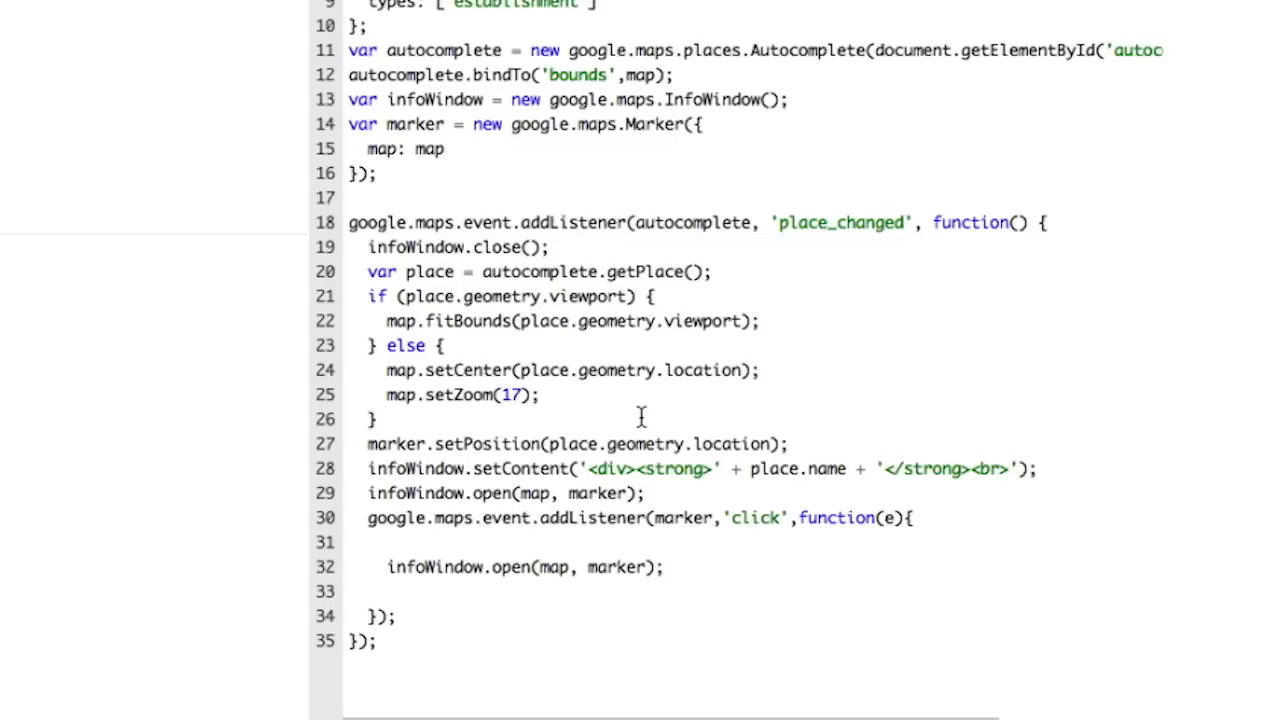
mouse_move(850, 2)
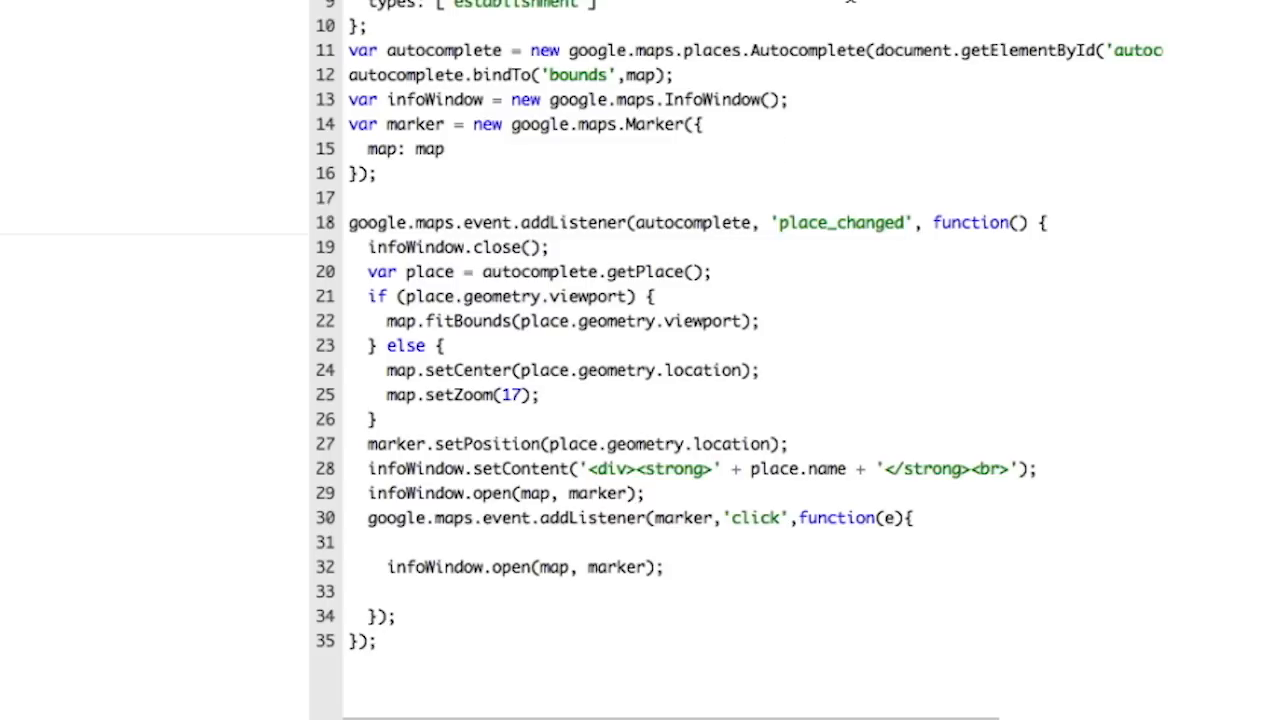
Run the example, search 'sf' and pick 'SFO, San Mateo, CA' so the map zooms there with a name popup.
click(1154, 76)
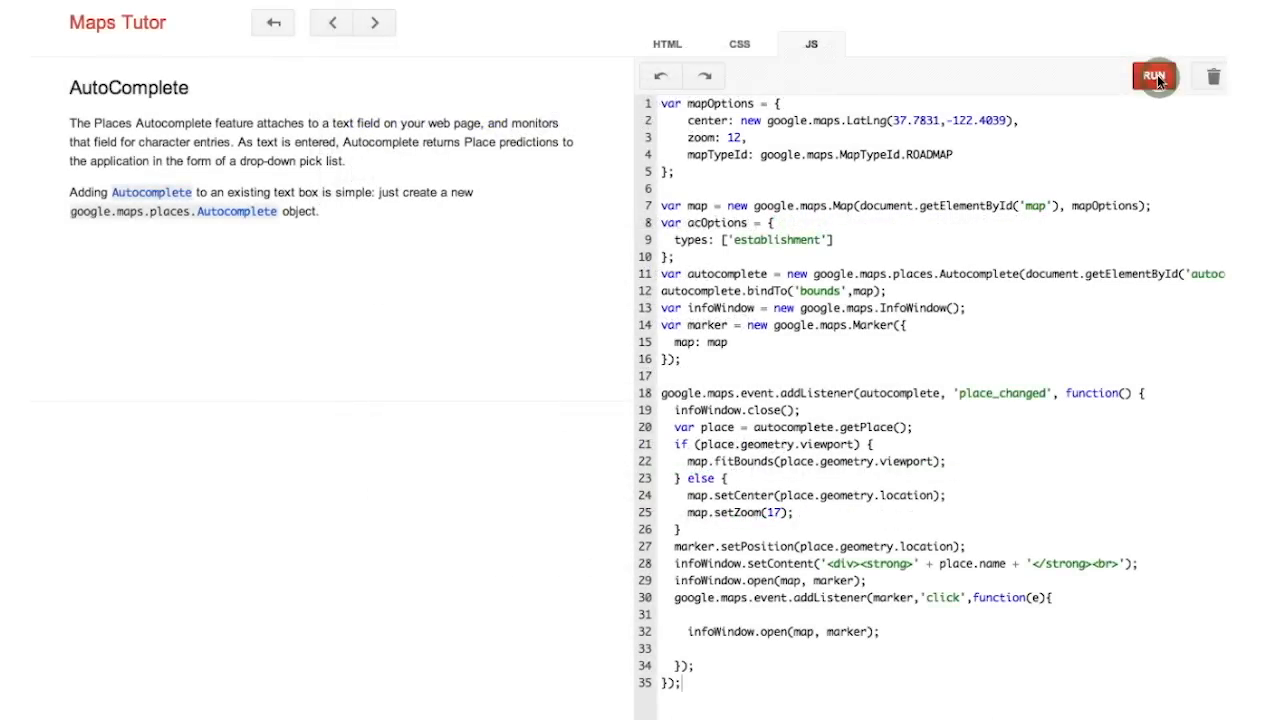
click(1152, 76)
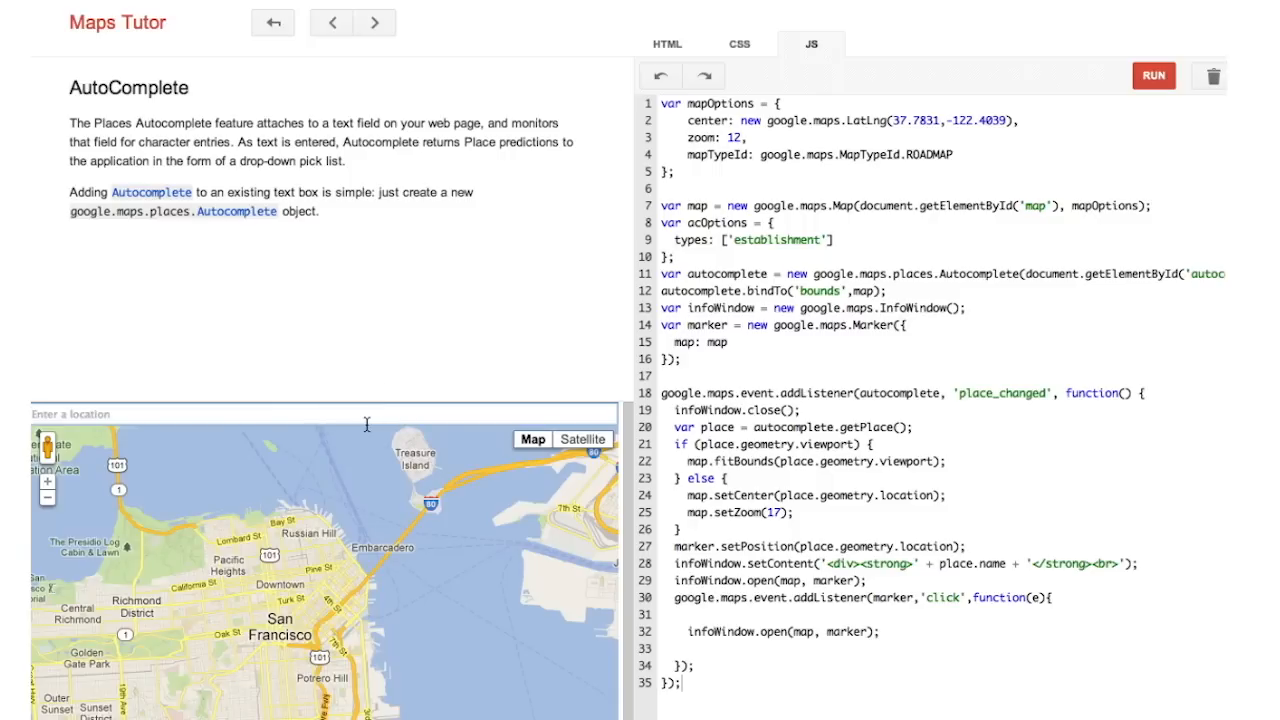
text(sf)
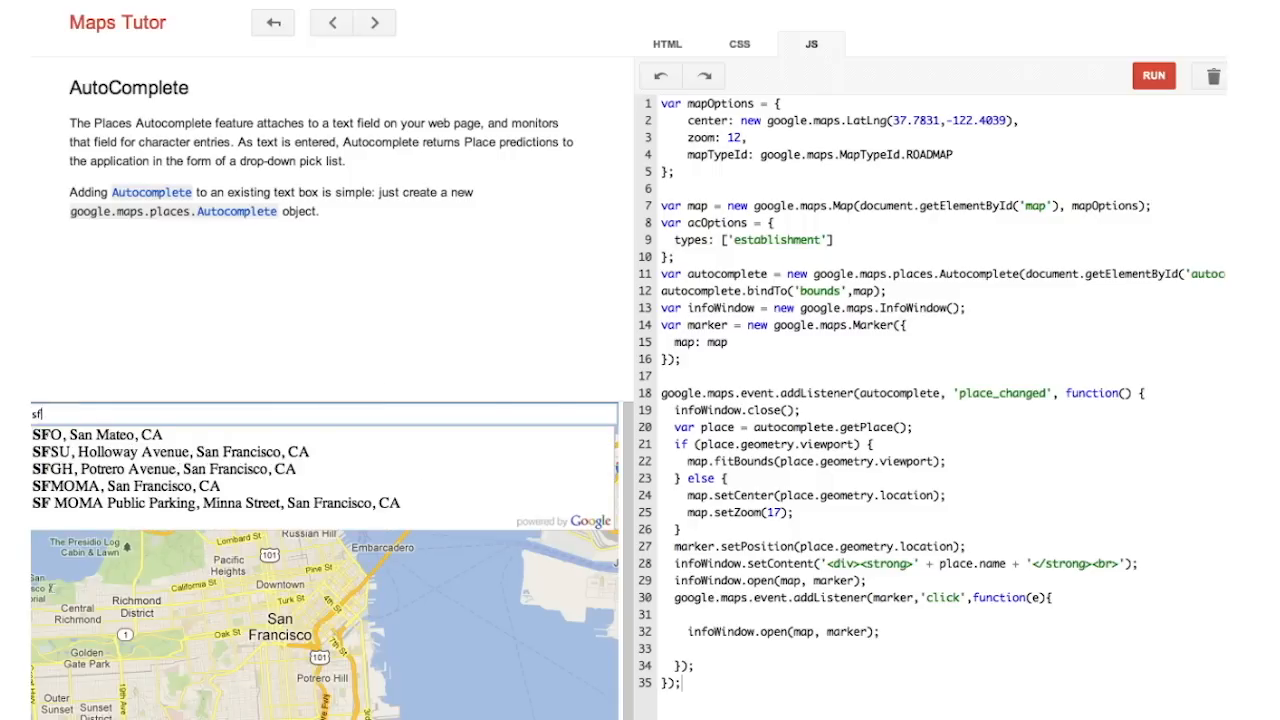
mouse_move(324, 470)
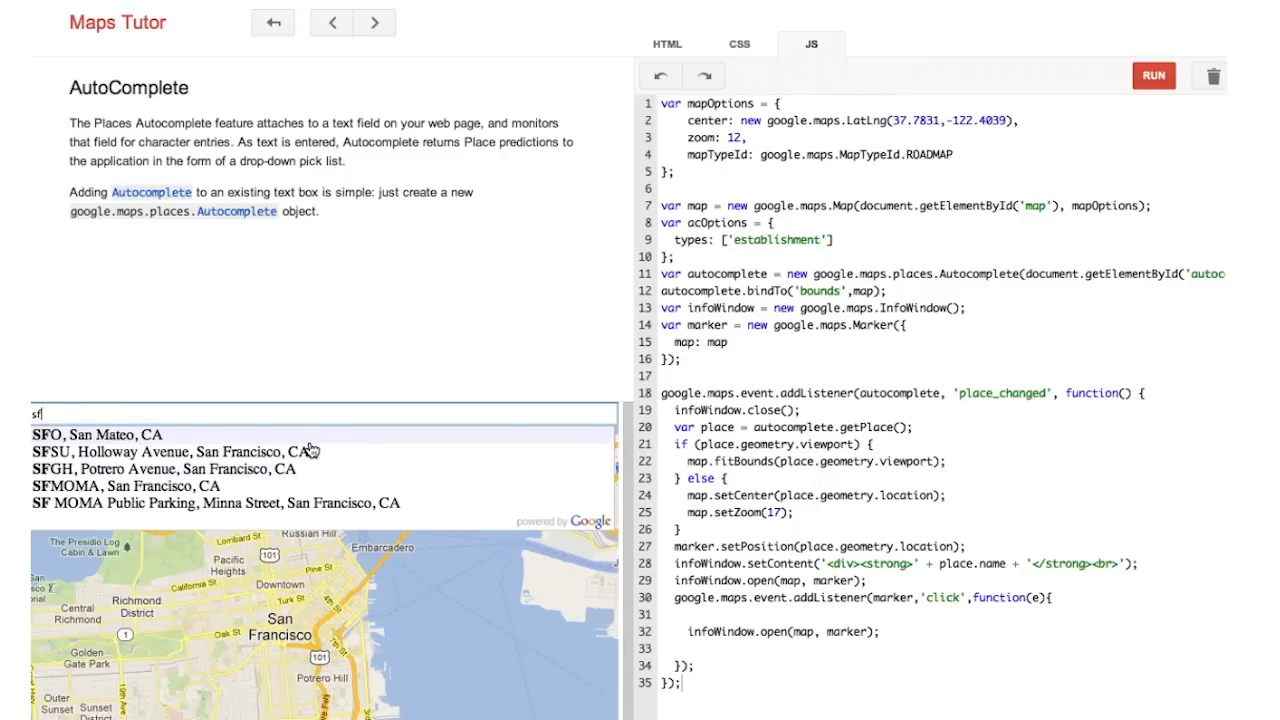
click(90, 434)
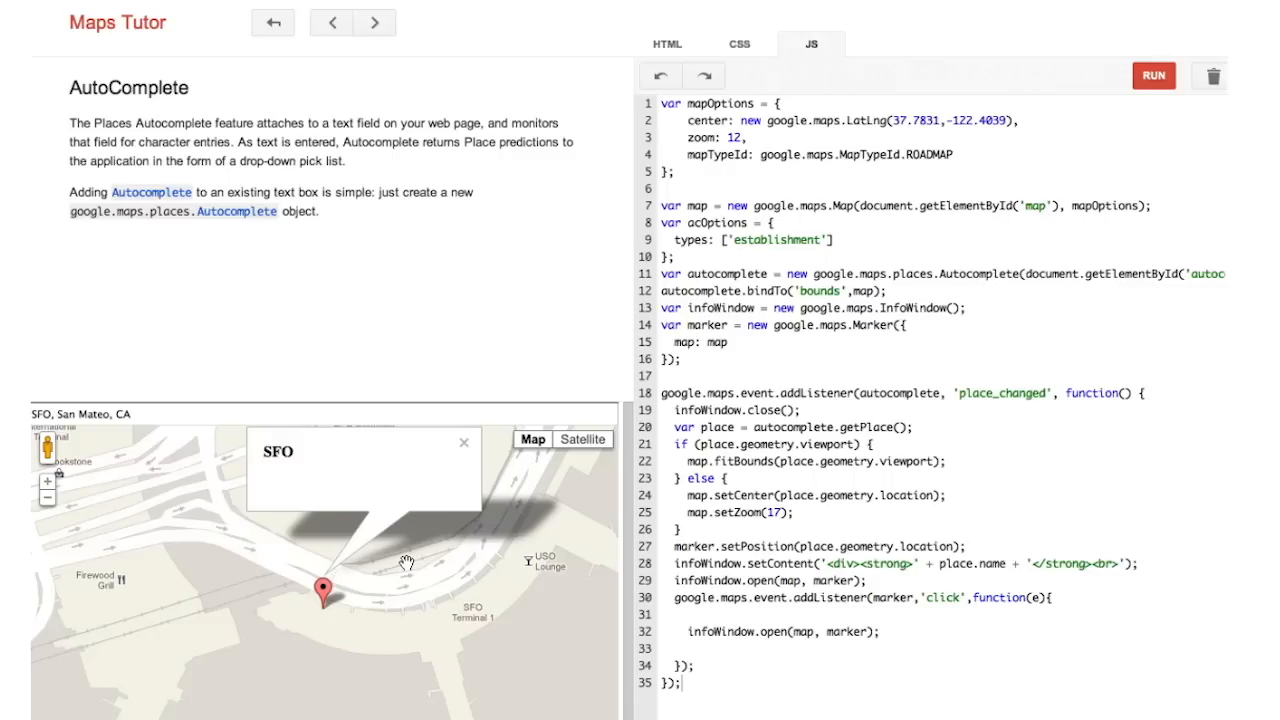
mouse_move(368, 556)
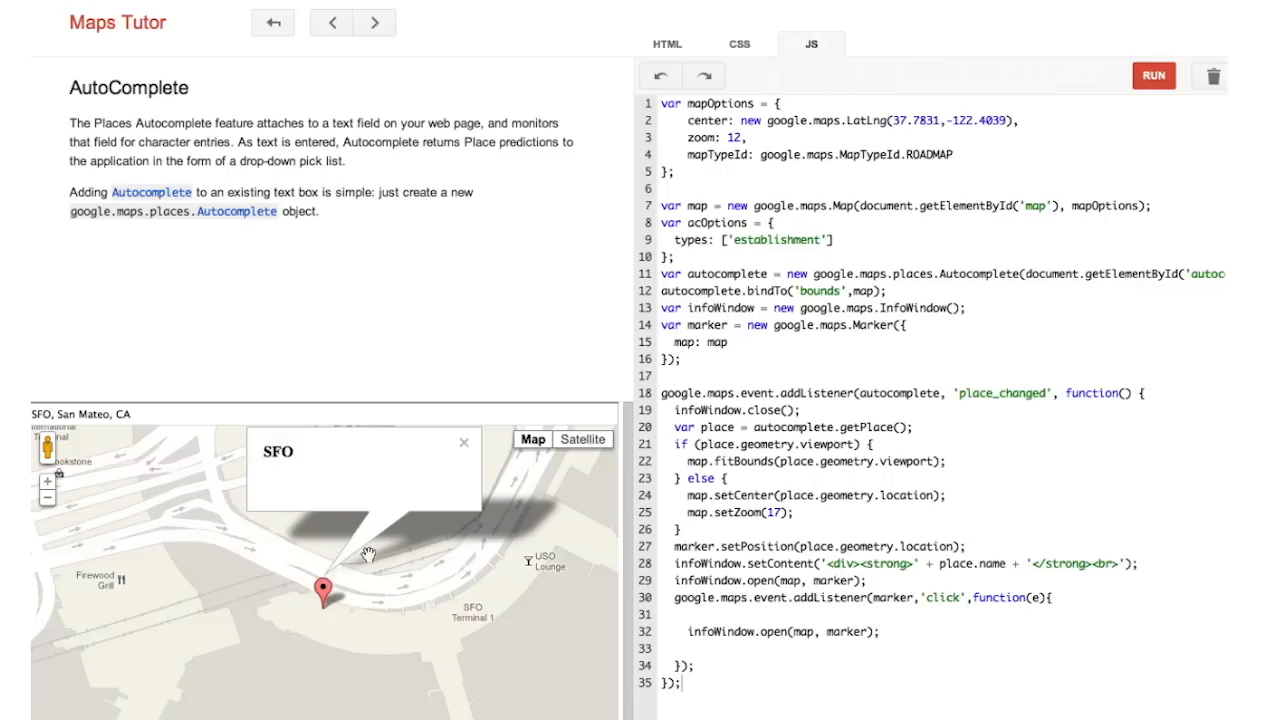
mouse_move(432, 514)
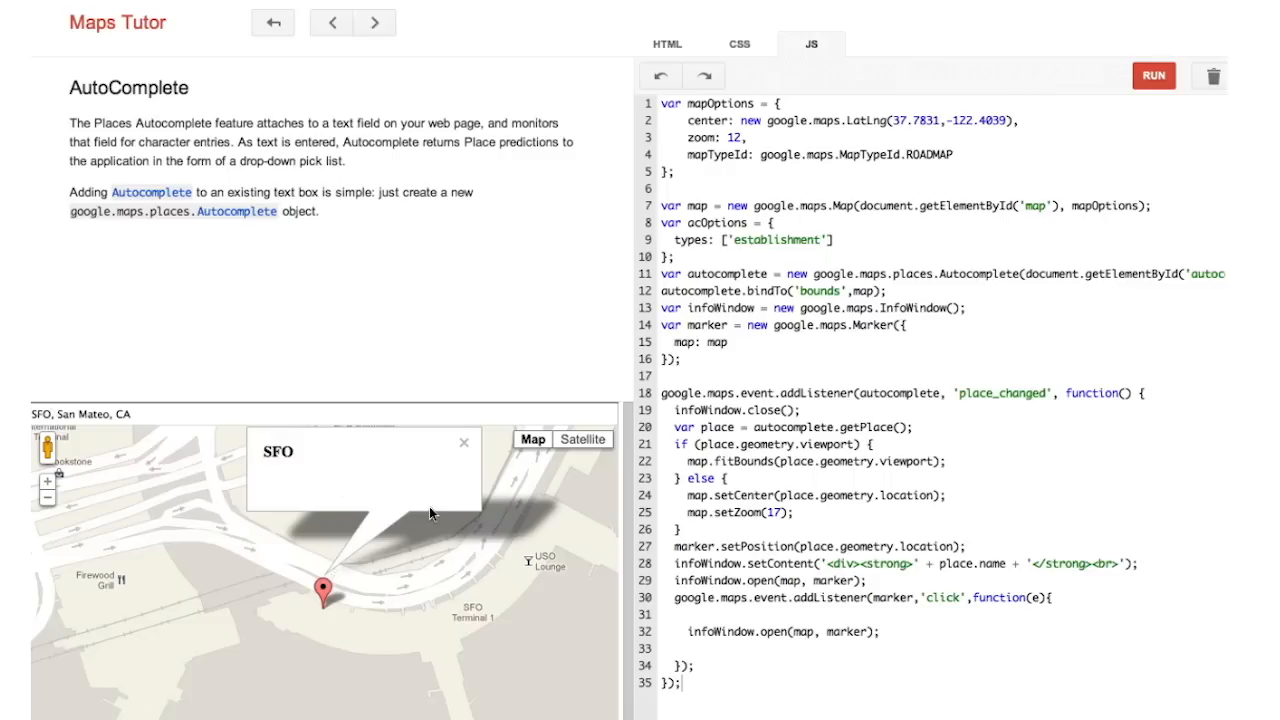
mouse_move(528, 270)
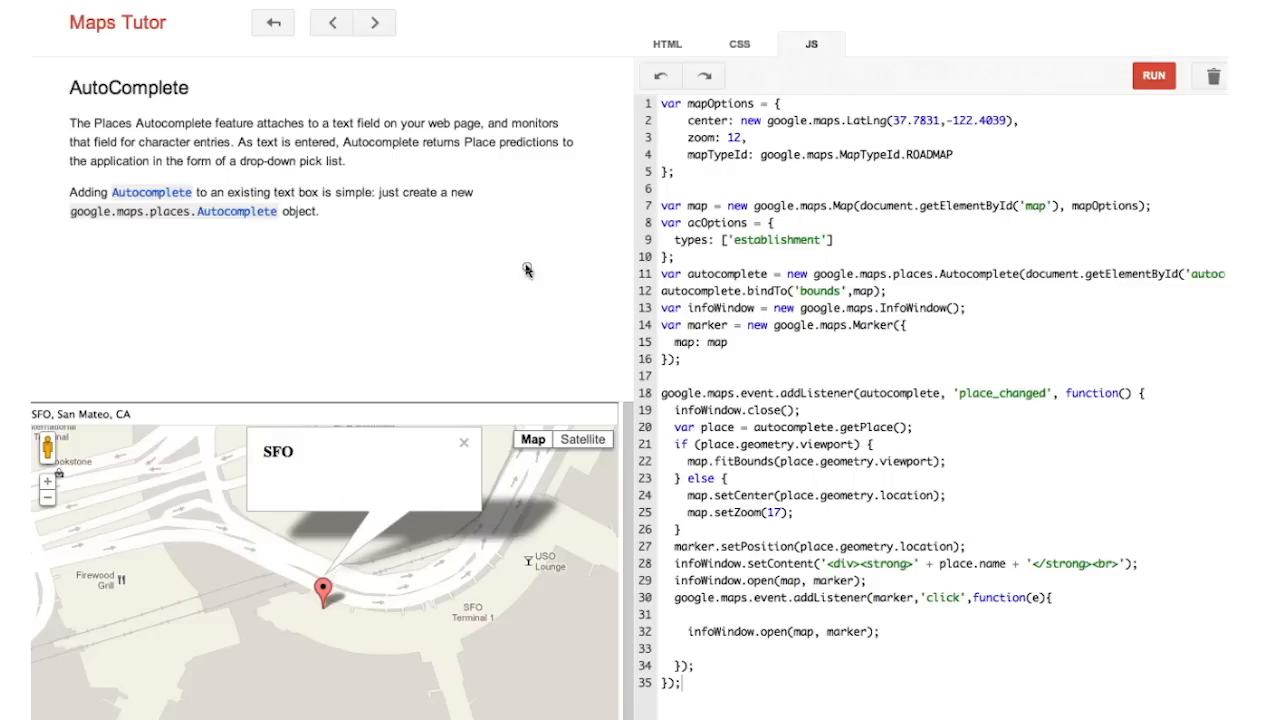
click(374, 22)
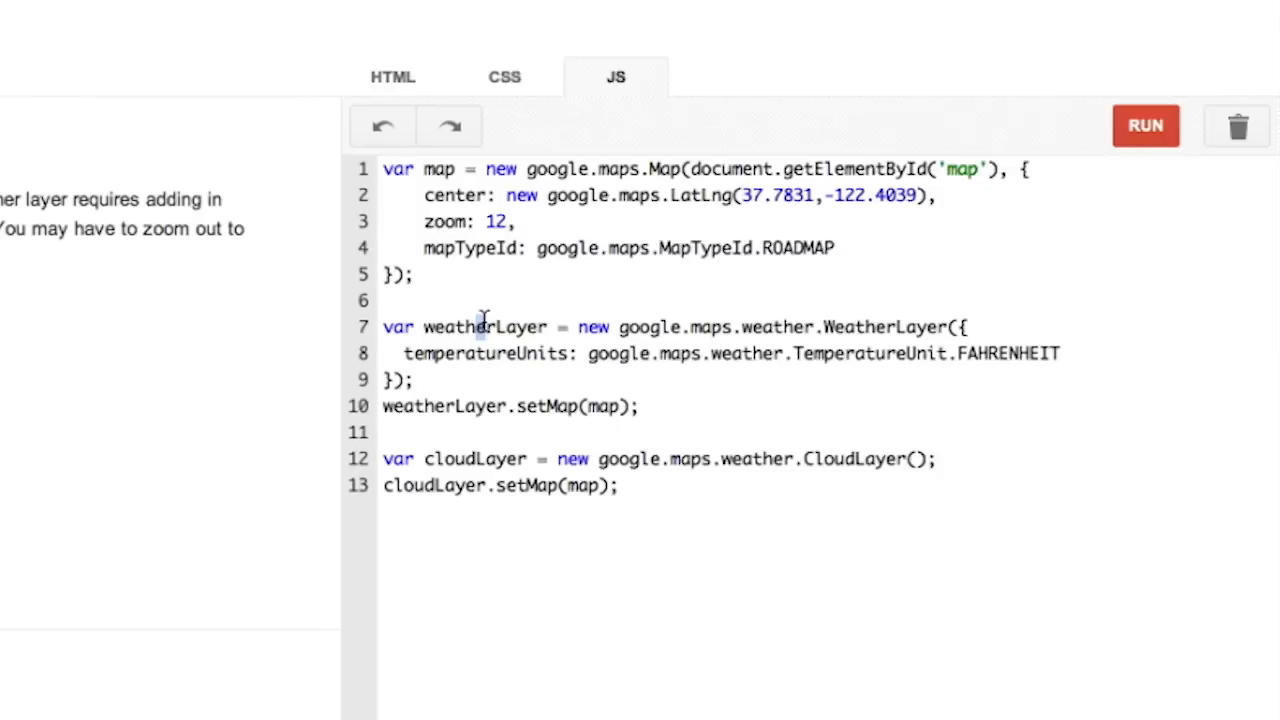
mouse_move(700, 290)
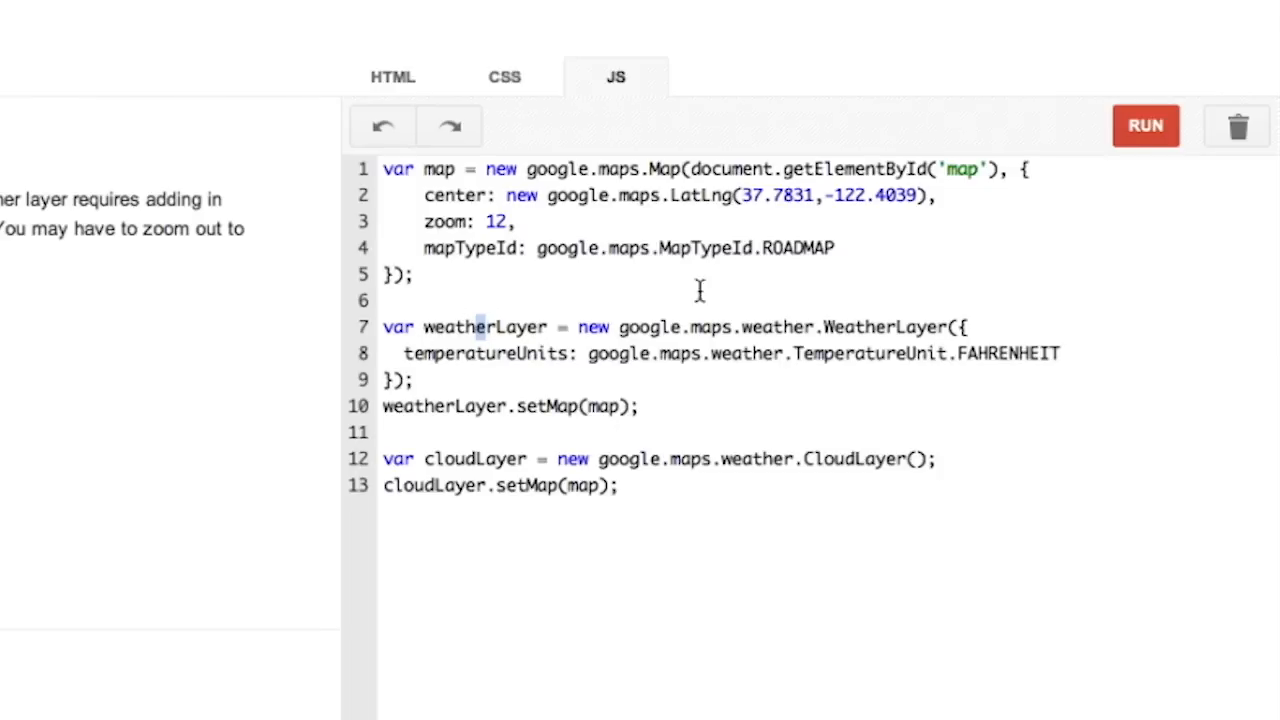
mouse_move(940, 316)
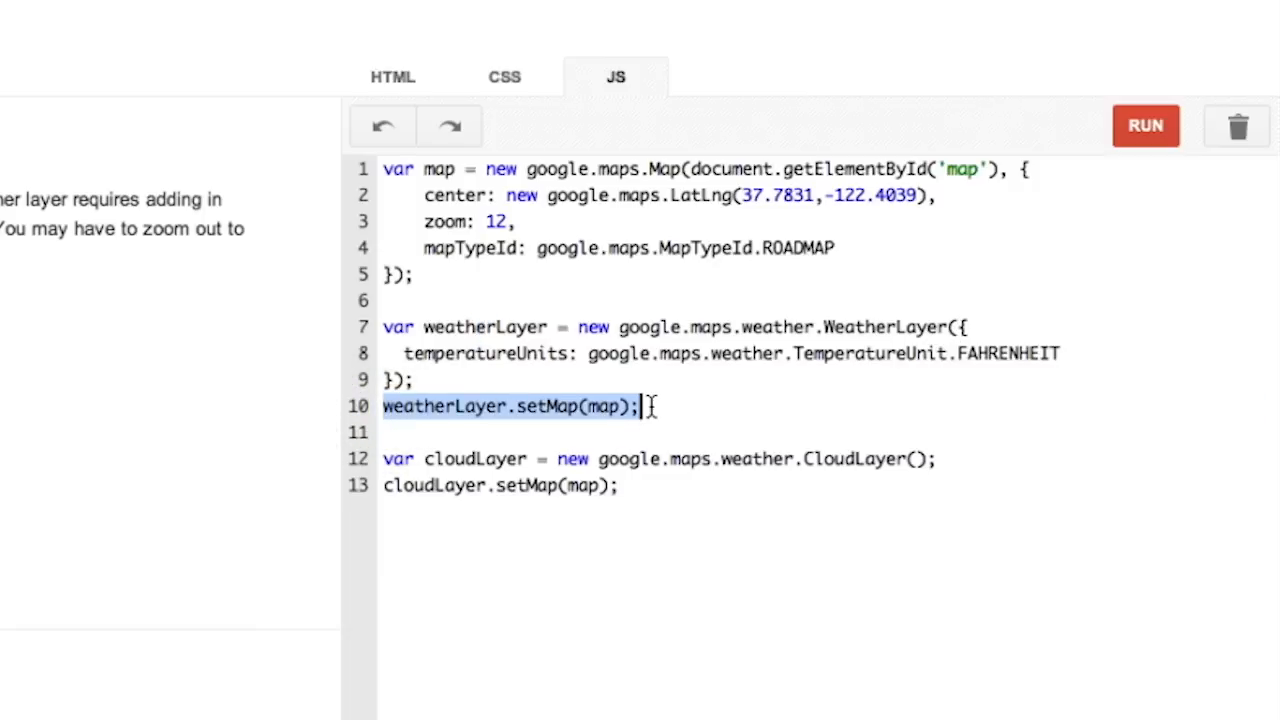
Walk through the Fahrenheit WeatherLayer code and pick out the two CloudLayer lines.
click(680, 388)
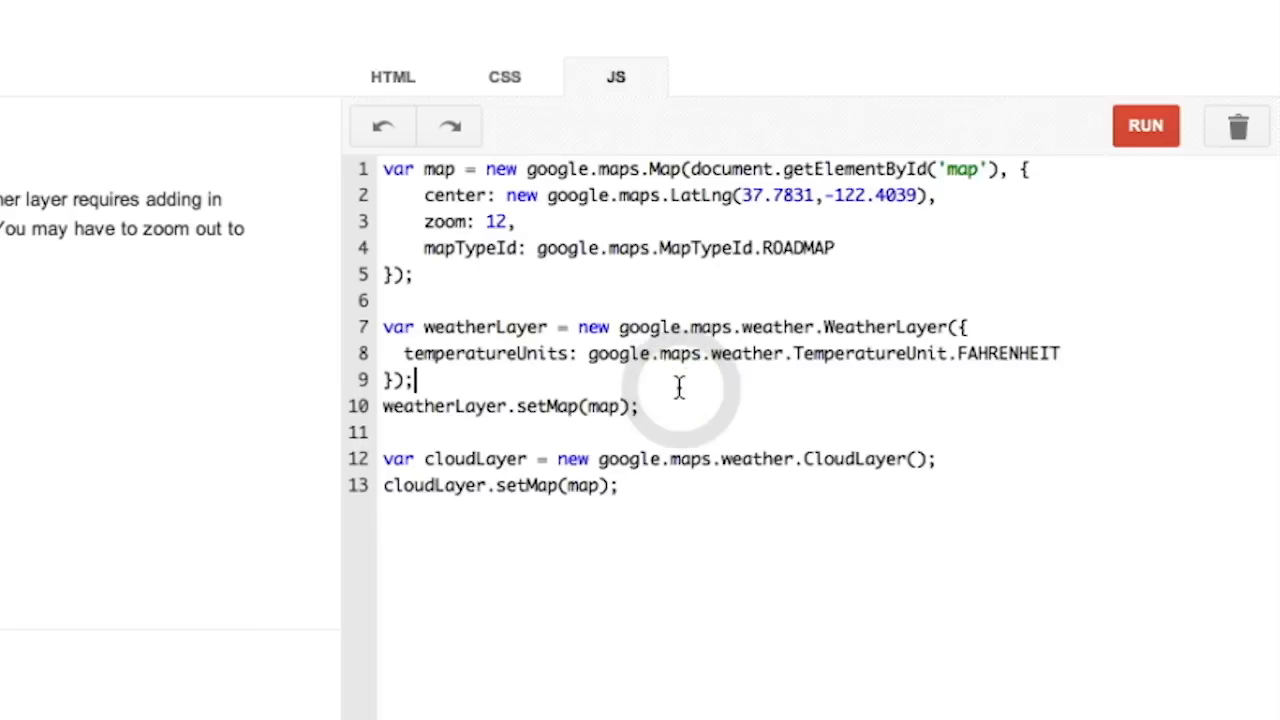
mouse_move(456, 464)
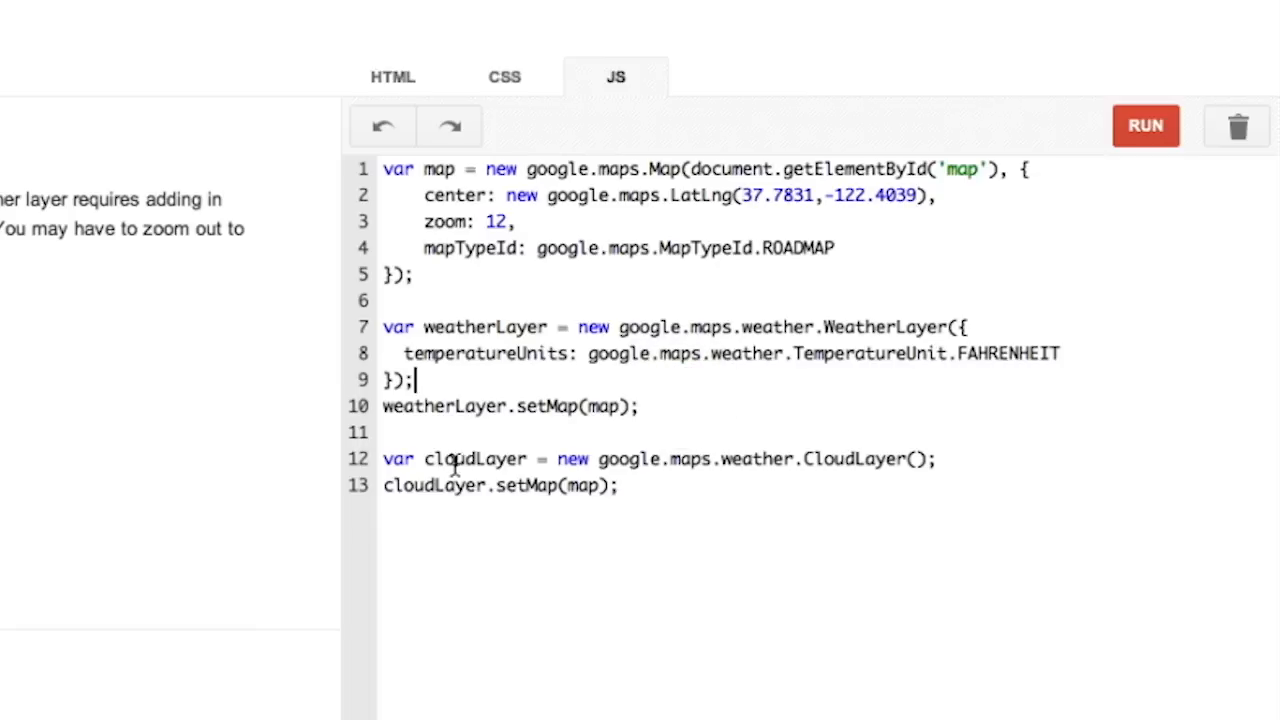
click(382, 458)
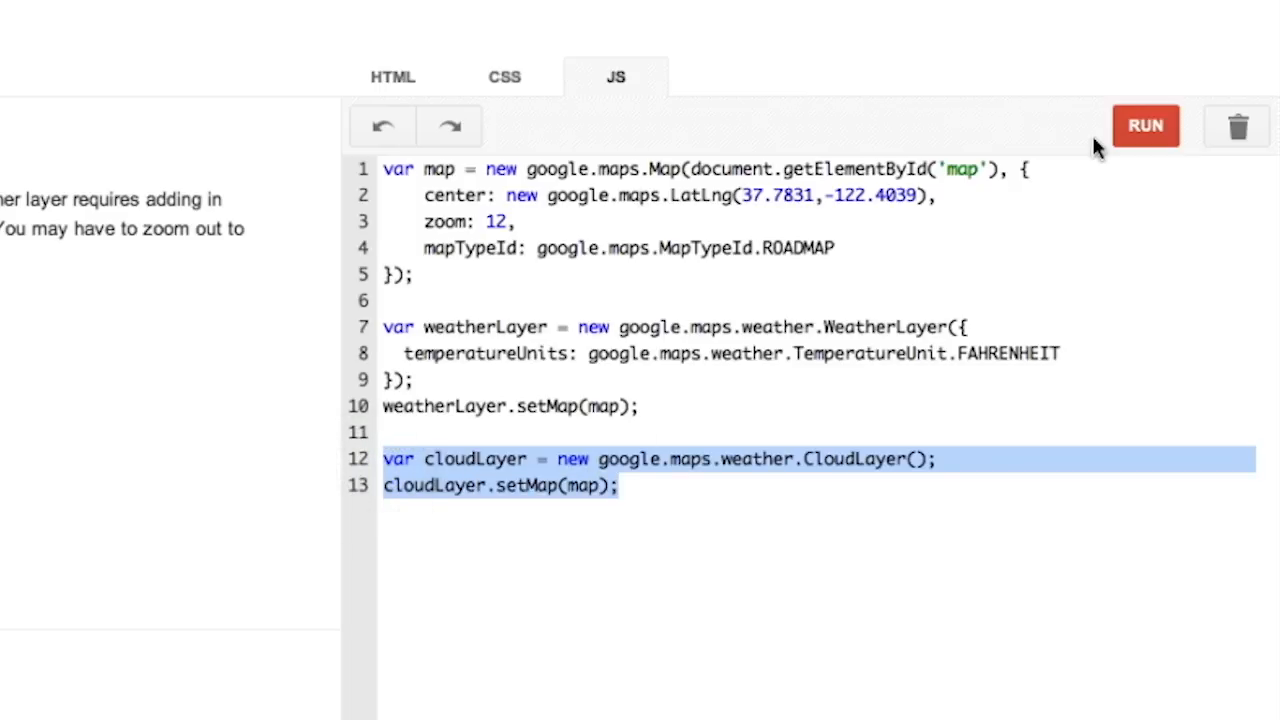
Run the weather example and view the San Francisco forecast popup, then dismiss it.
click(1144, 124)
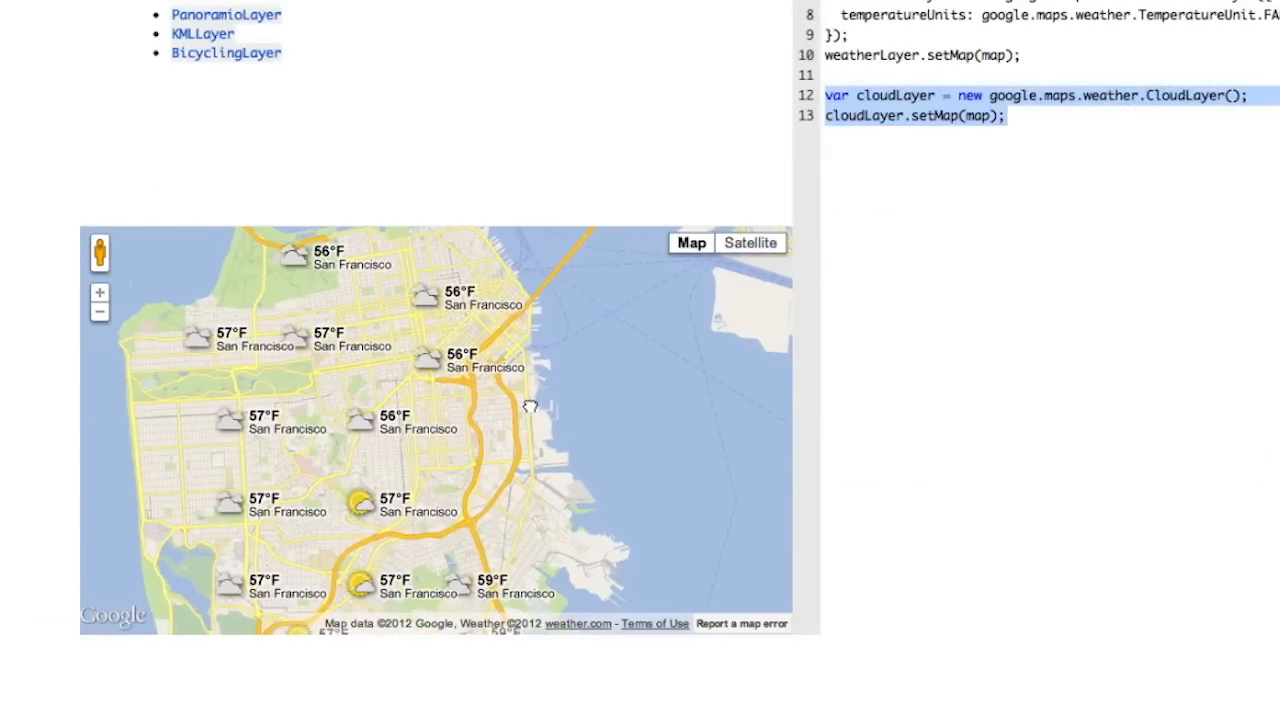
mouse_move(428, 364)
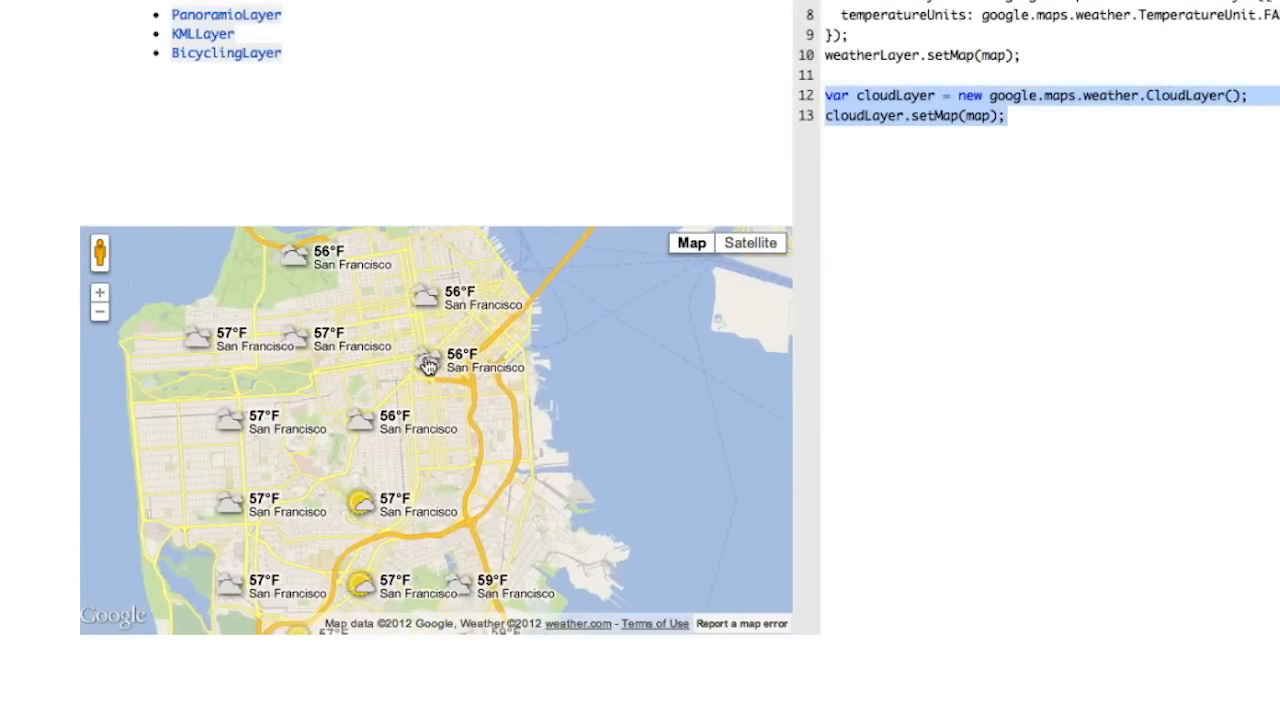
click(428, 362)
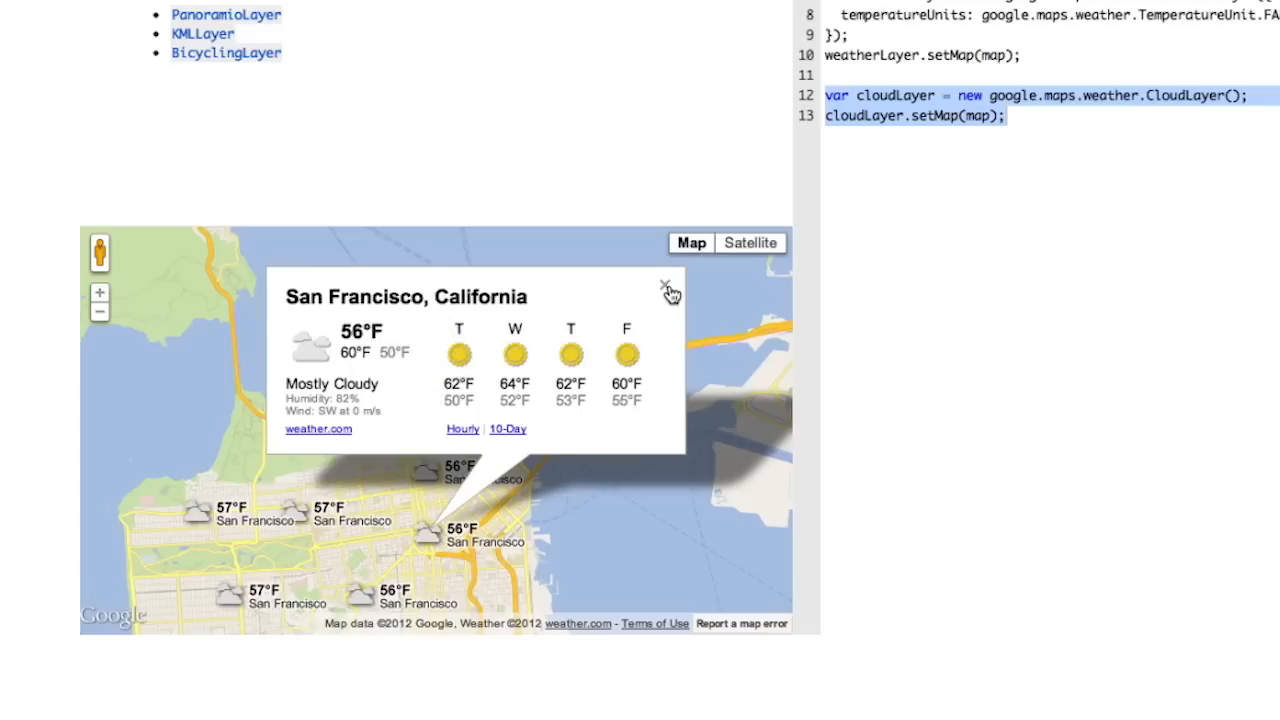
click(664, 288)
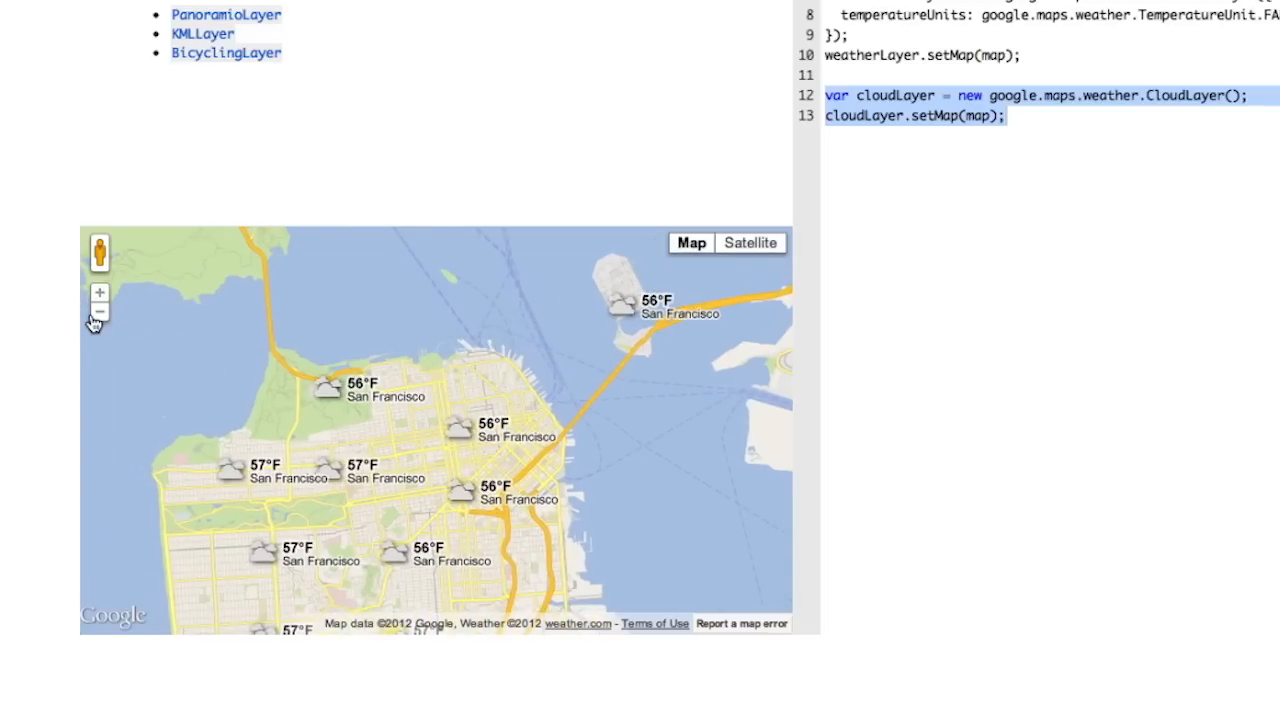
Zoom out and pan to show temperatures and cloud cover across Northern California.
click(100, 312)
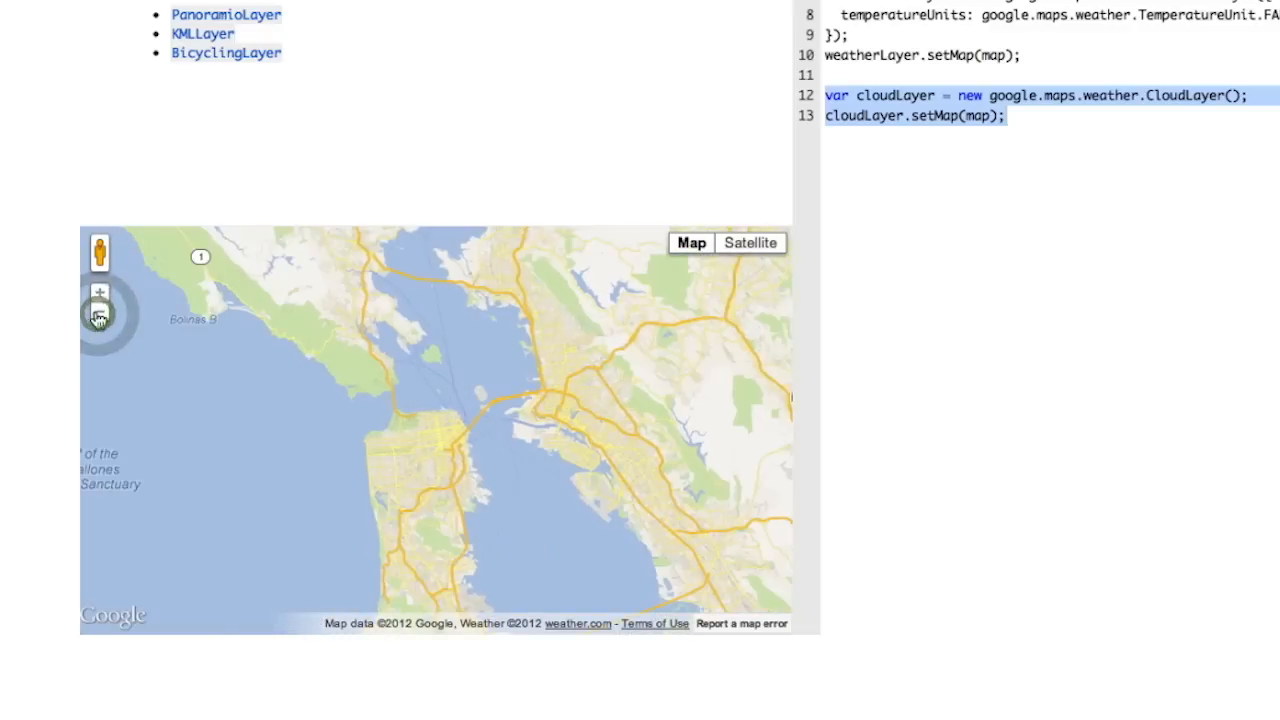
click(100, 314)
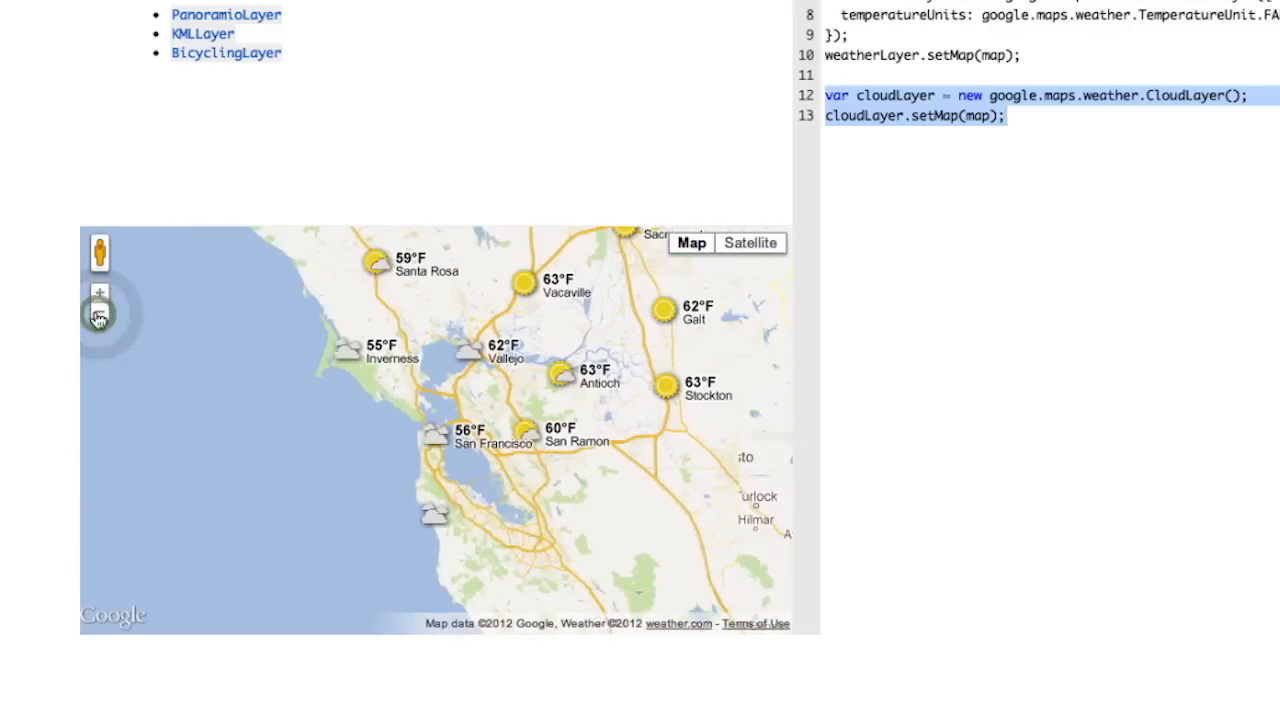
click(100, 314)
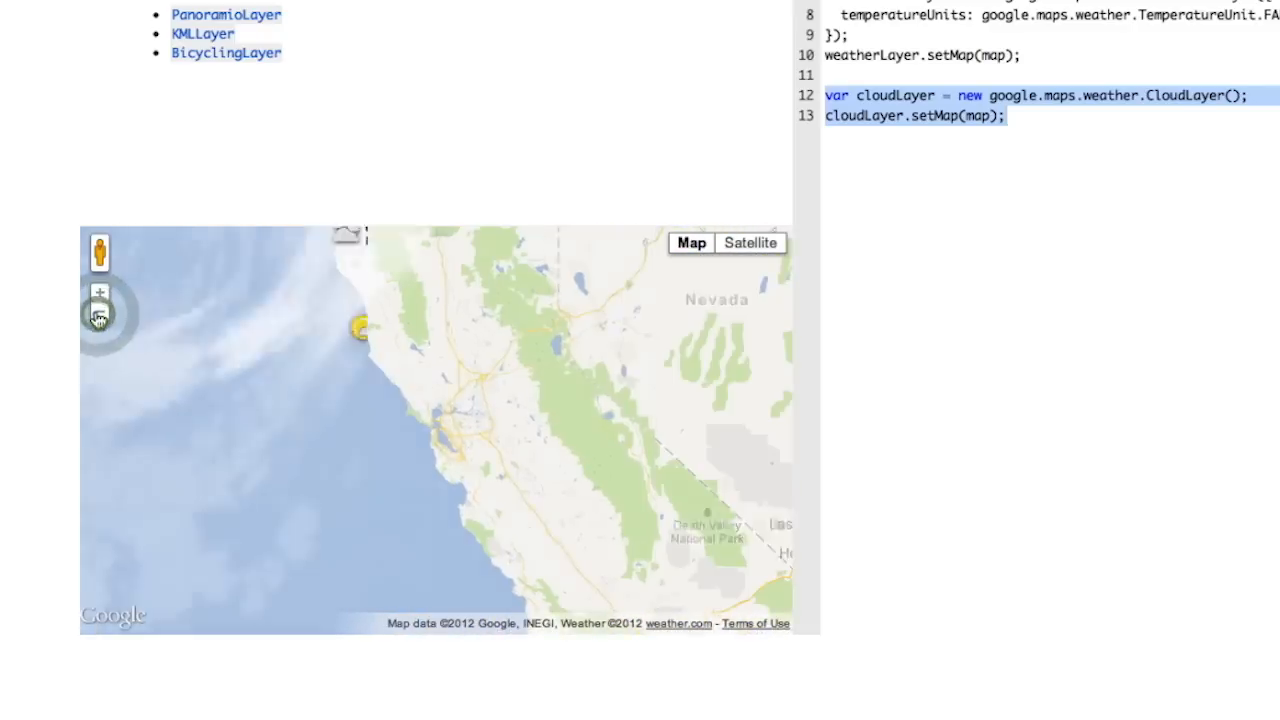
click(100, 312)
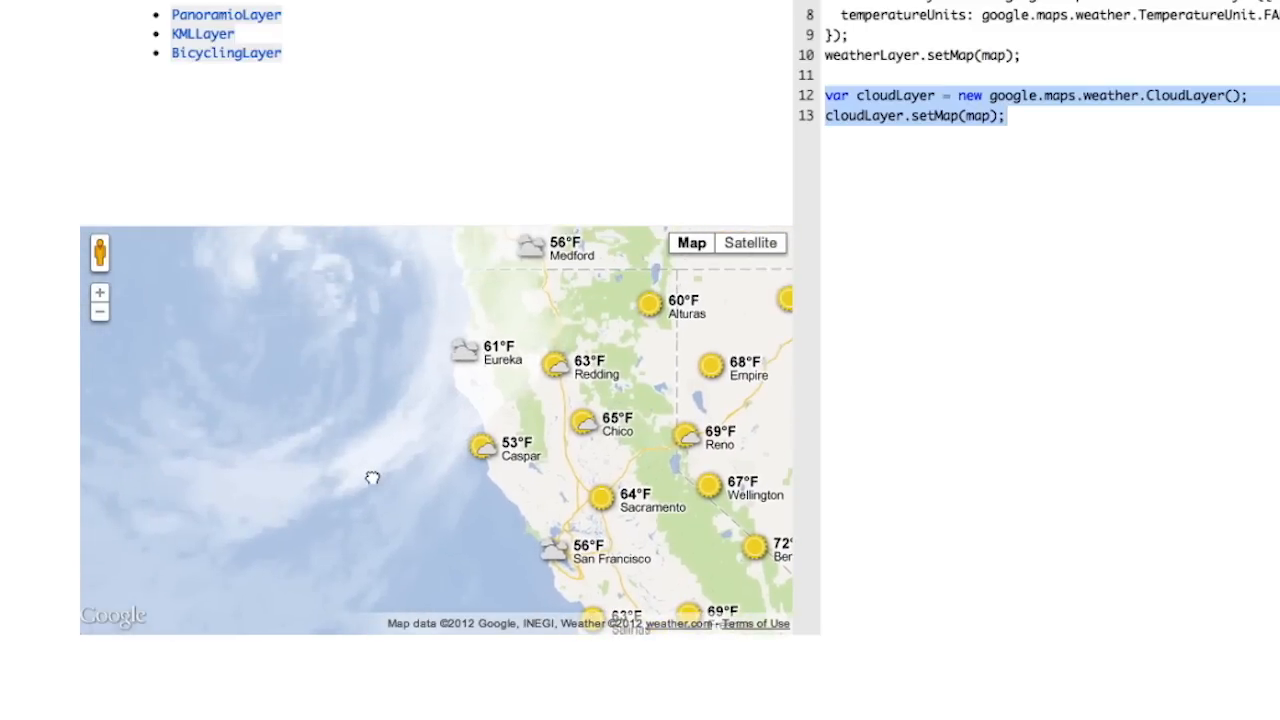
drag(372, 476, 340, 452)
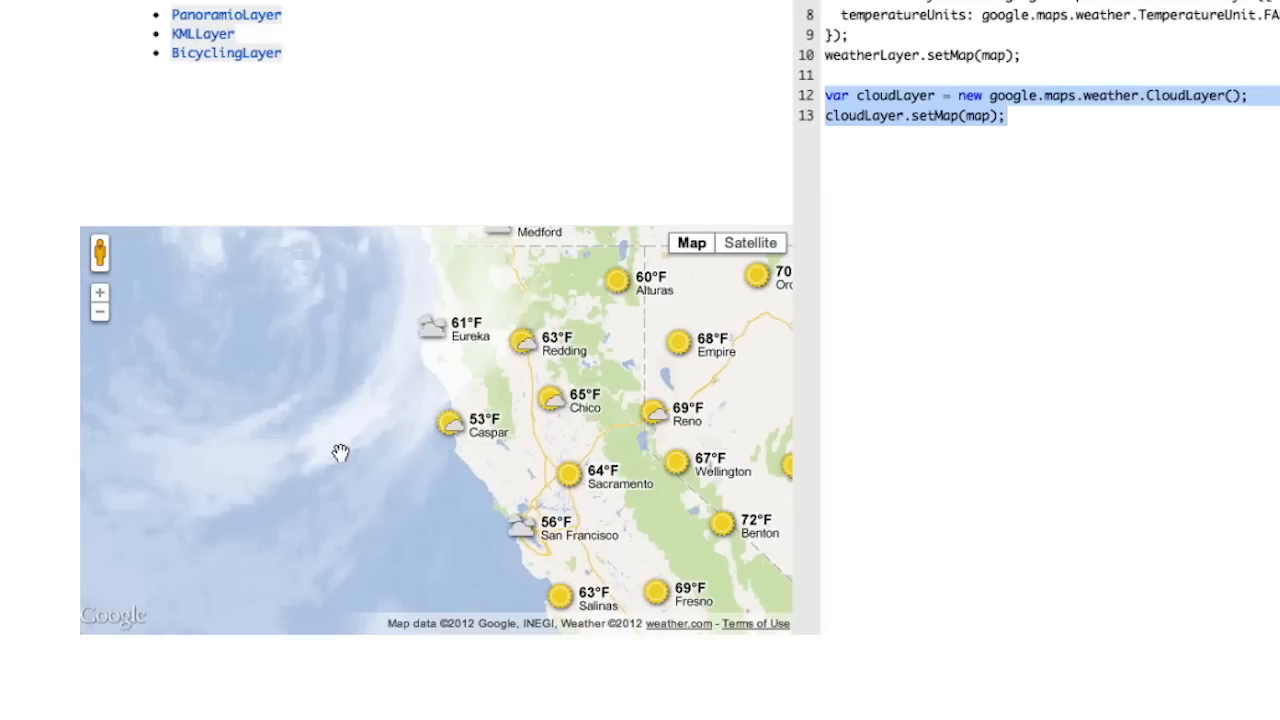